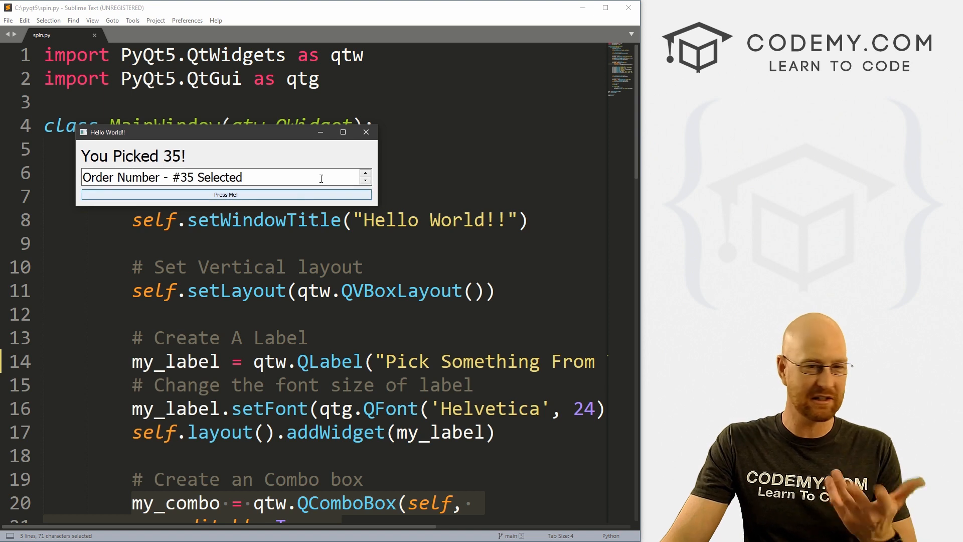
Step: Step the running demo's order number down and back up to 100, then close the app window
left_click(364, 174)
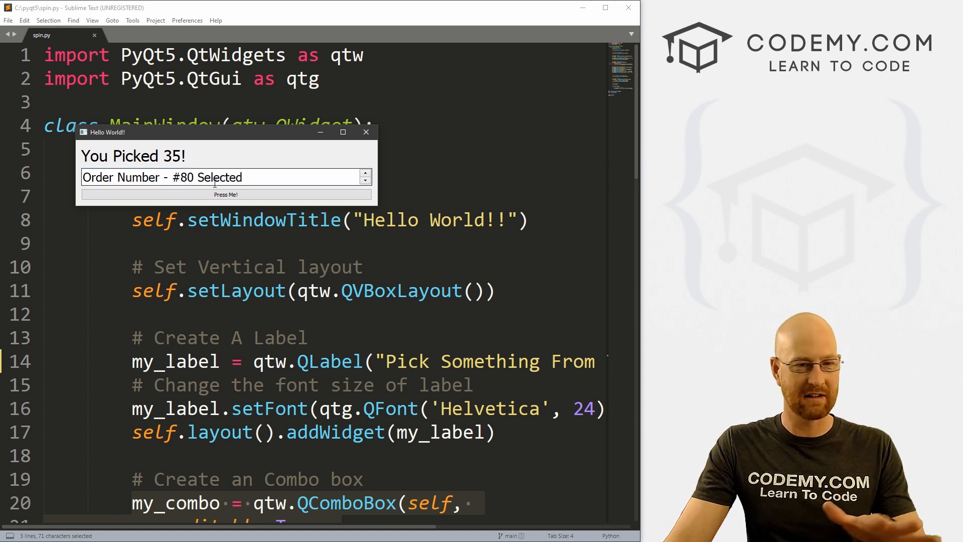
double_click(187, 176)
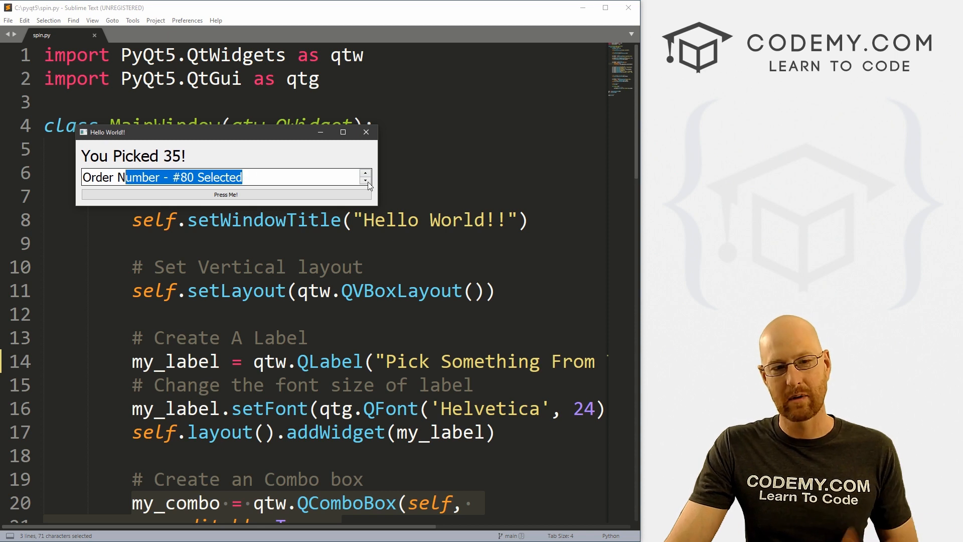
left_click(365, 181)
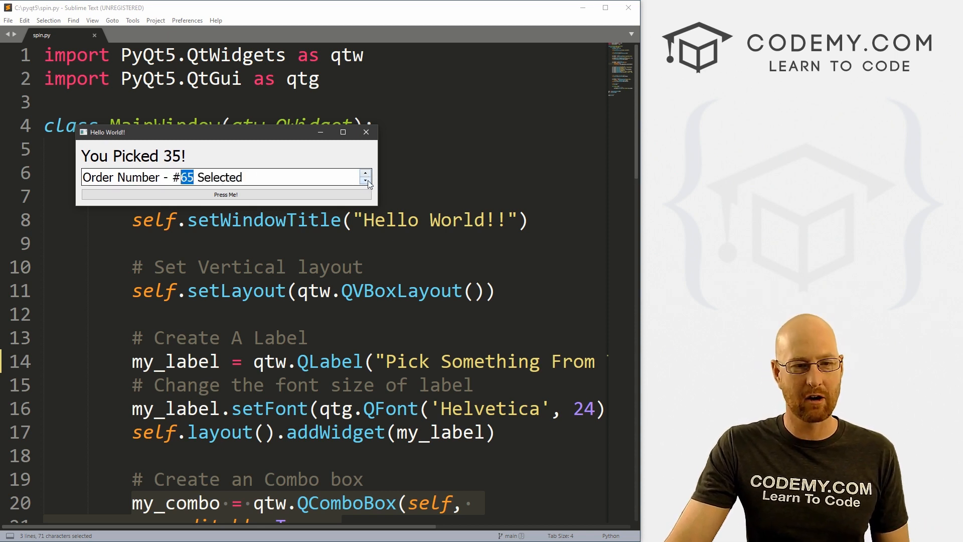
left_click(365, 181)
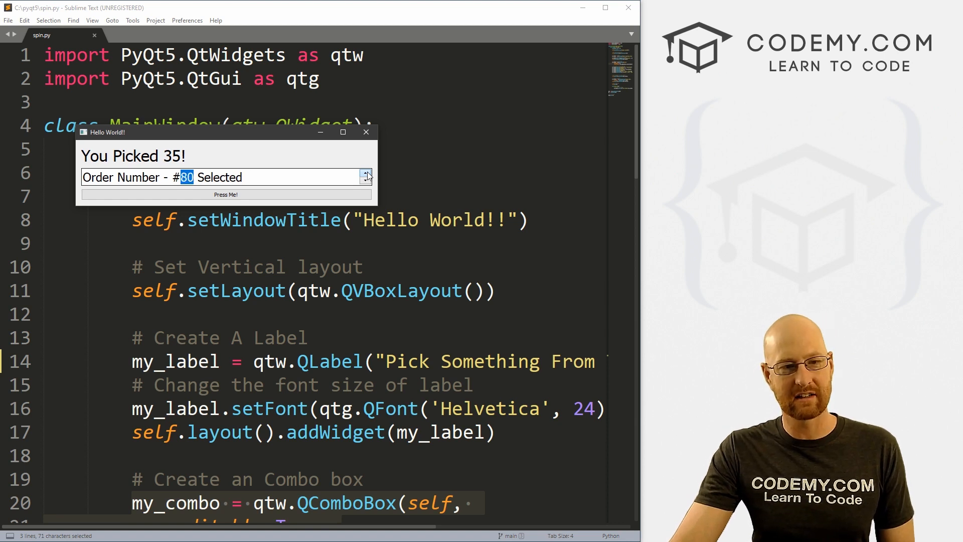
left_click(365, 173)
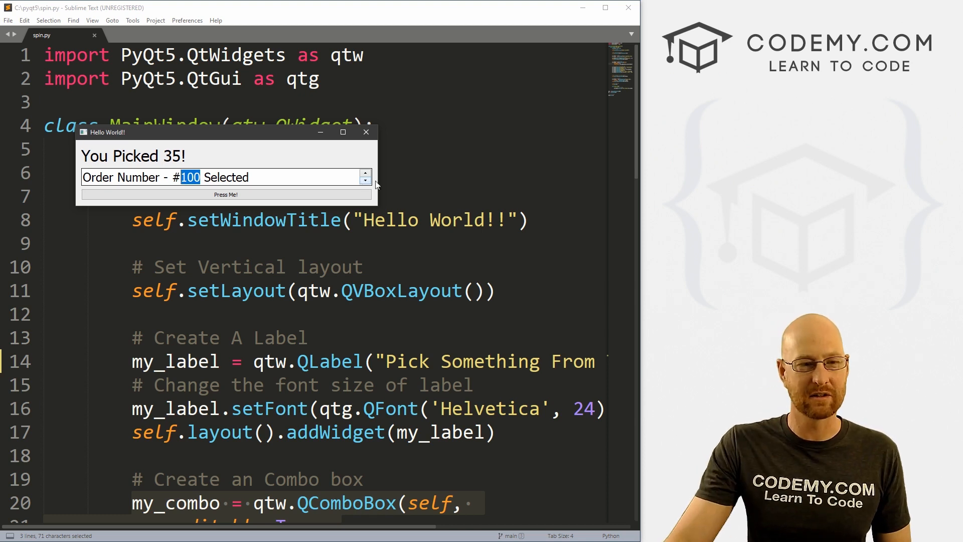
left_click(366, 131)
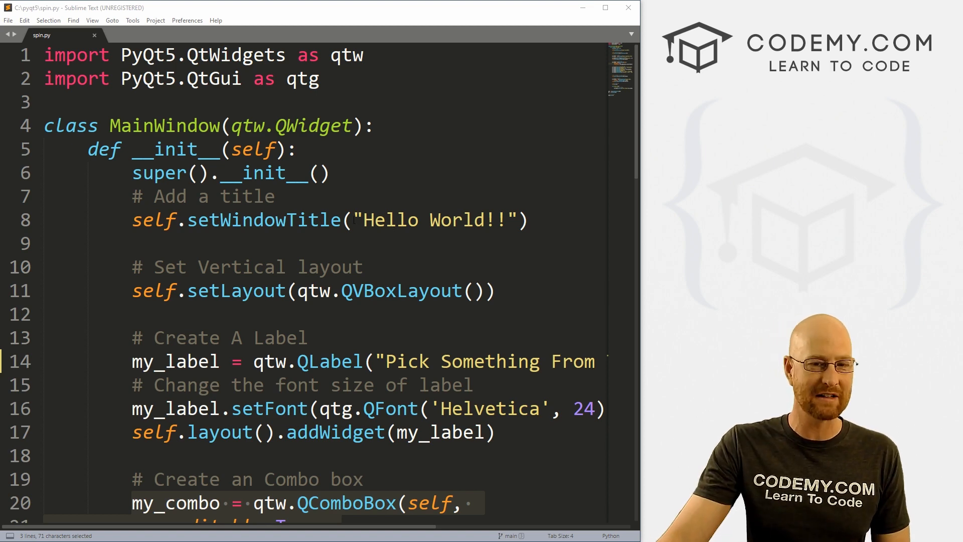
mouse_move(55, 37)
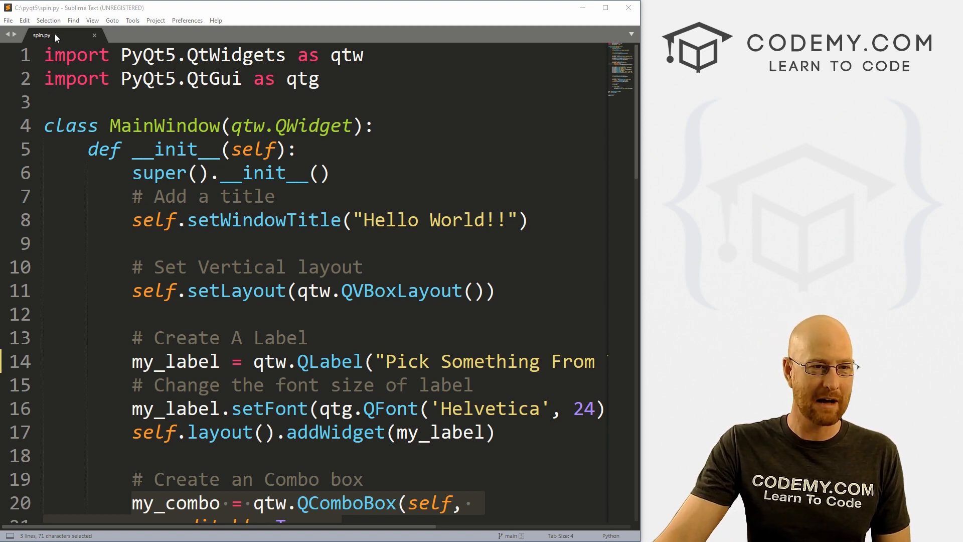
Step: Relabel the comment as Spin, delete the addItem lines and rename my_combo to my_spin
scroll("down", 3)
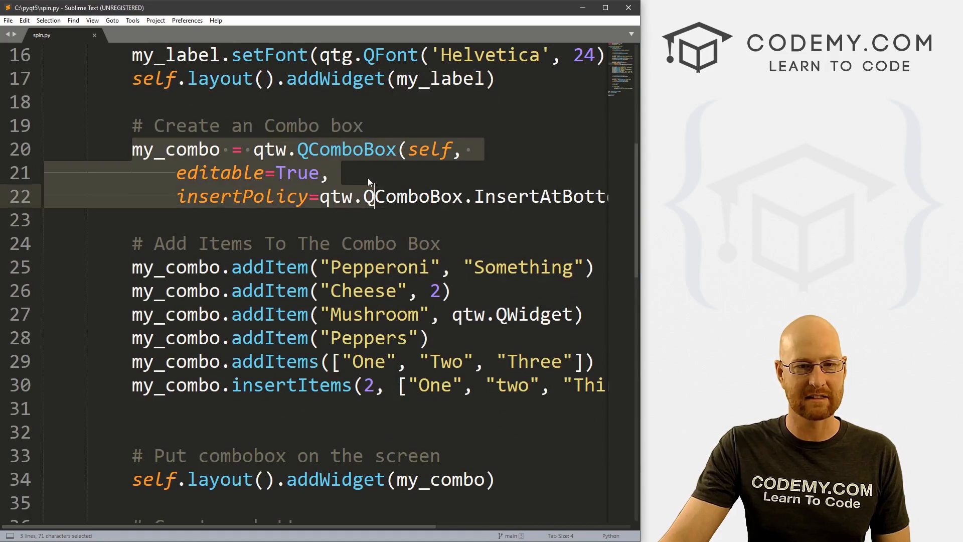
double_click(291, 126)
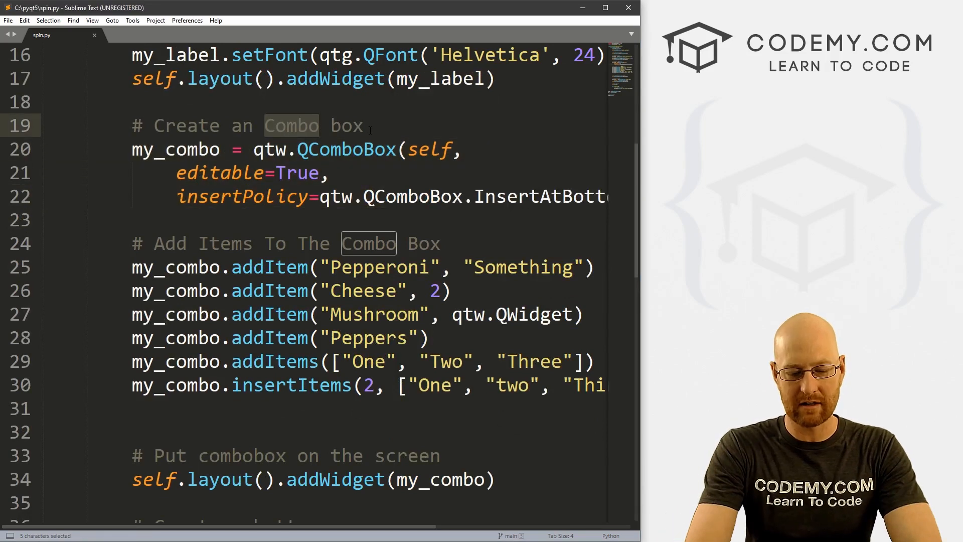
type("Spin")
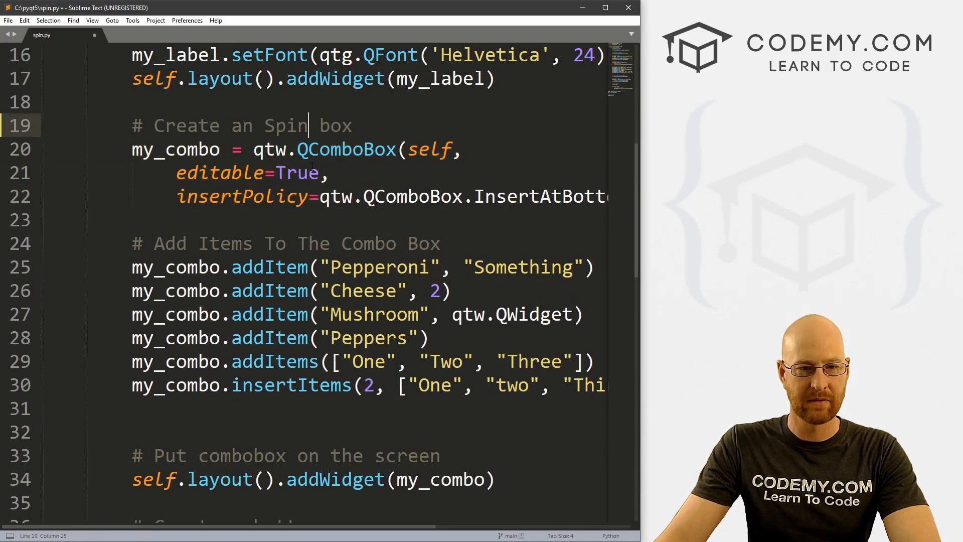
left_click_drag(131, 243, 472, 403)
type("spi")
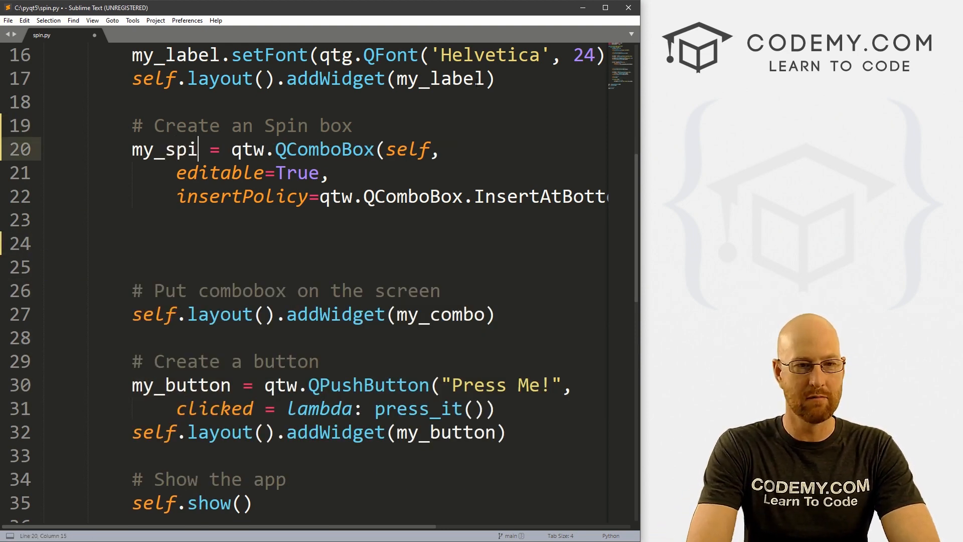
type("n")
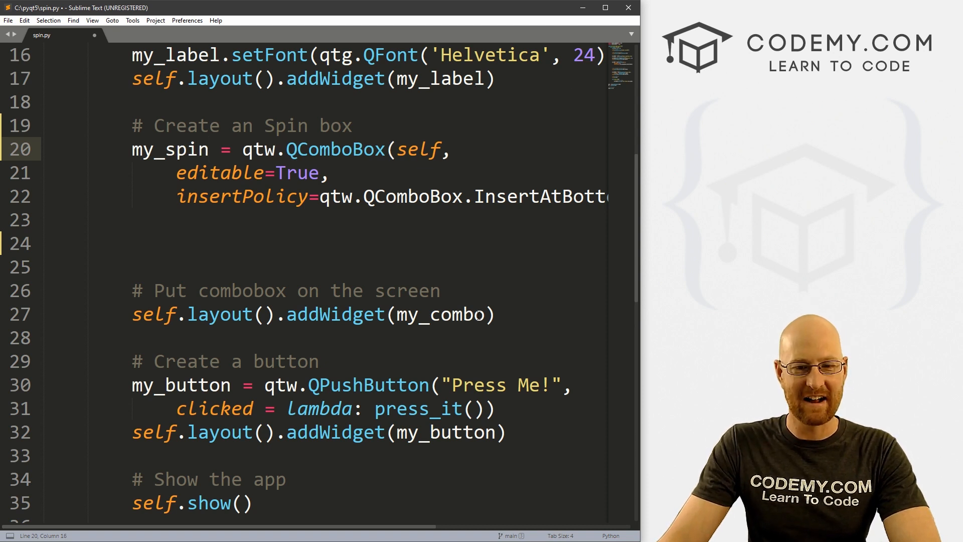
type("my_spin.currentText()}!')")
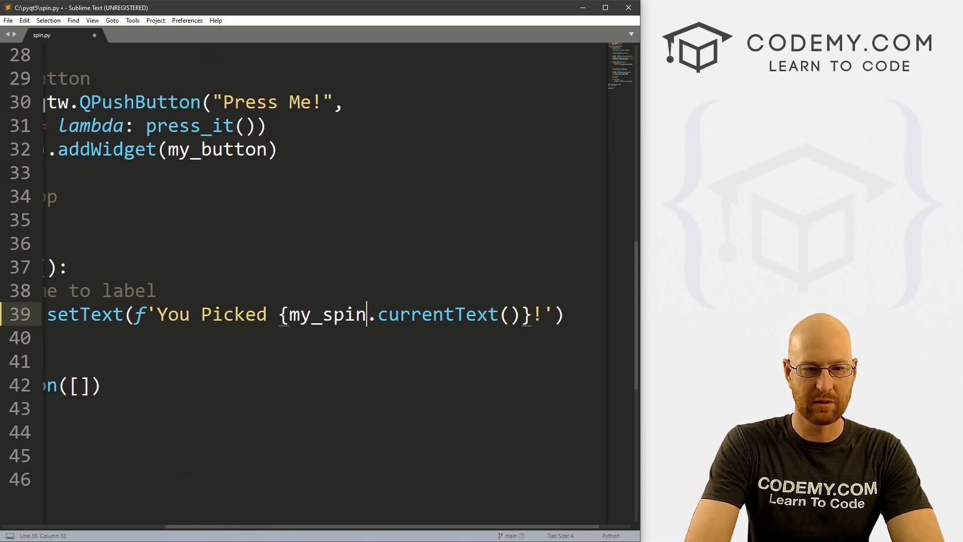
double_click(422, 314)
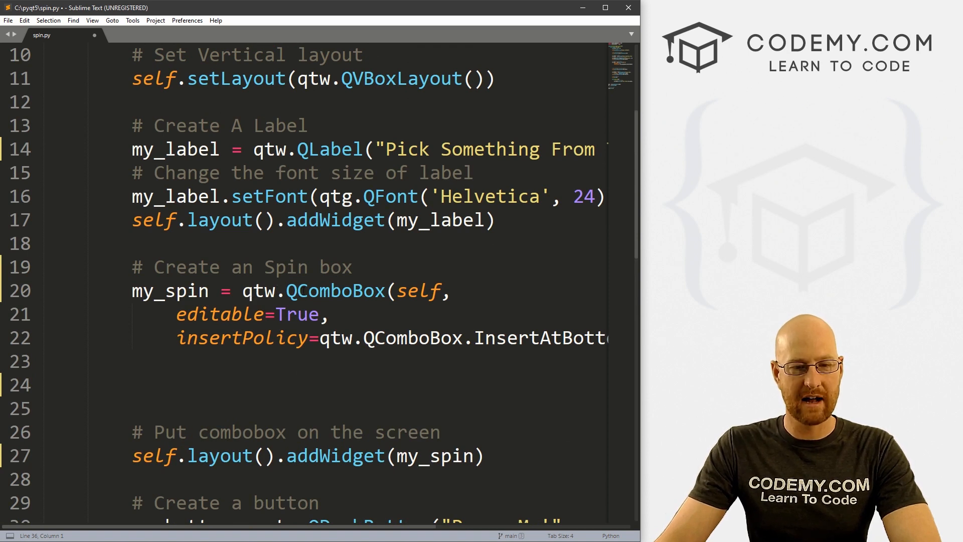
Step: Make my_spin a QSpinBox with value=10, dropping the old combo box arguments
double_click(332, 291)
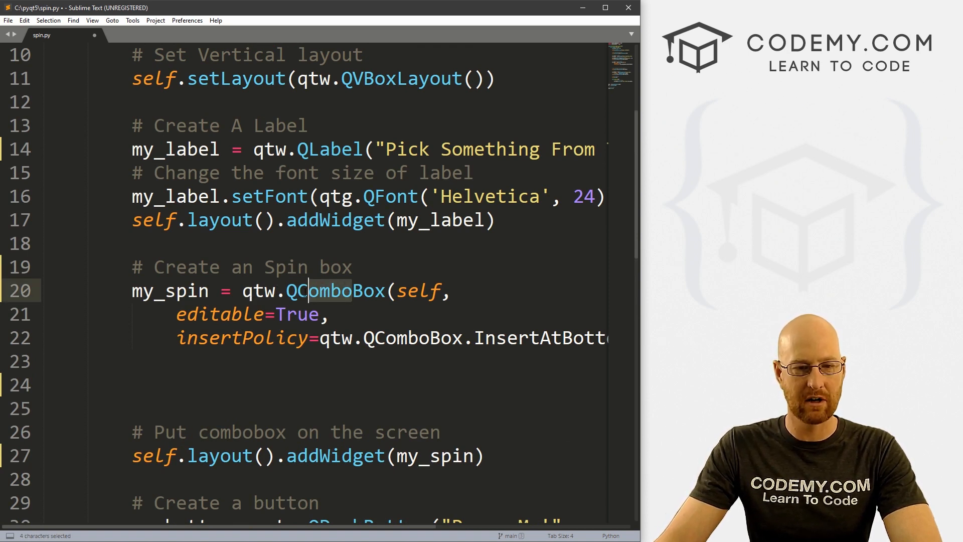
type("QSpinBox")
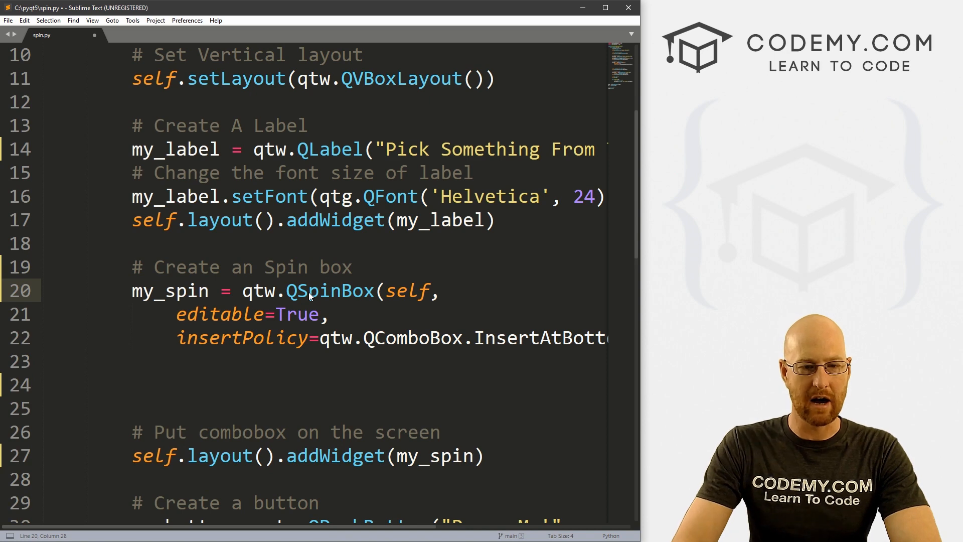
left_click_drag(438, 291, 430, 337)
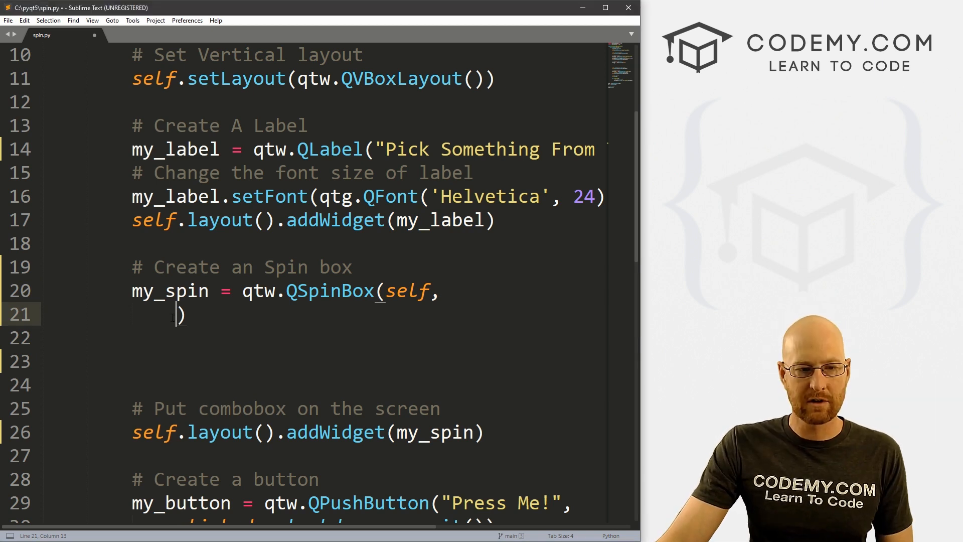
type("value")
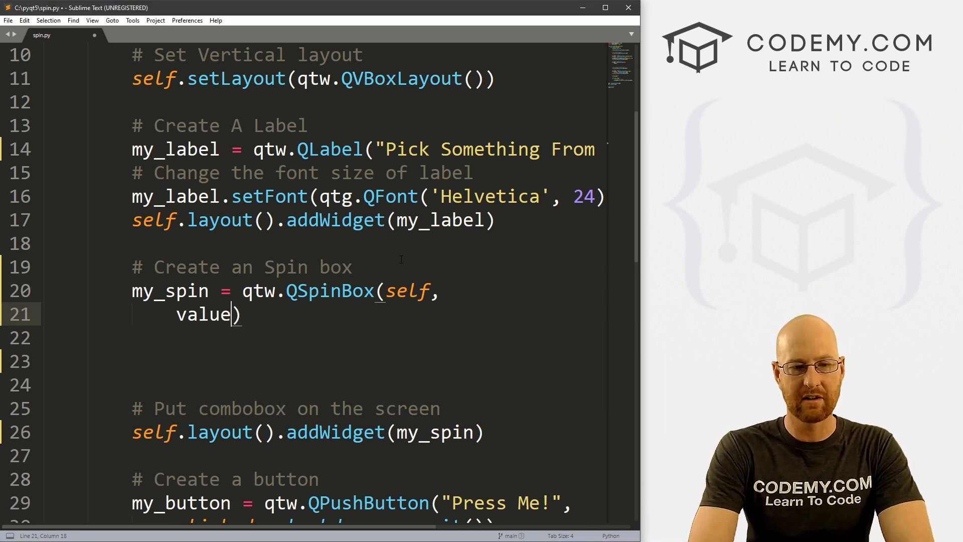
type("=")
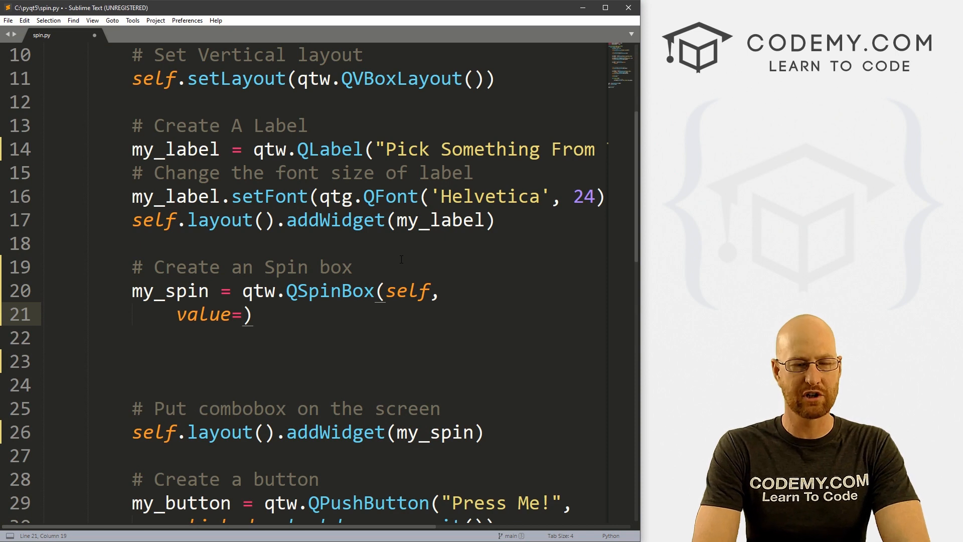
type("10,")
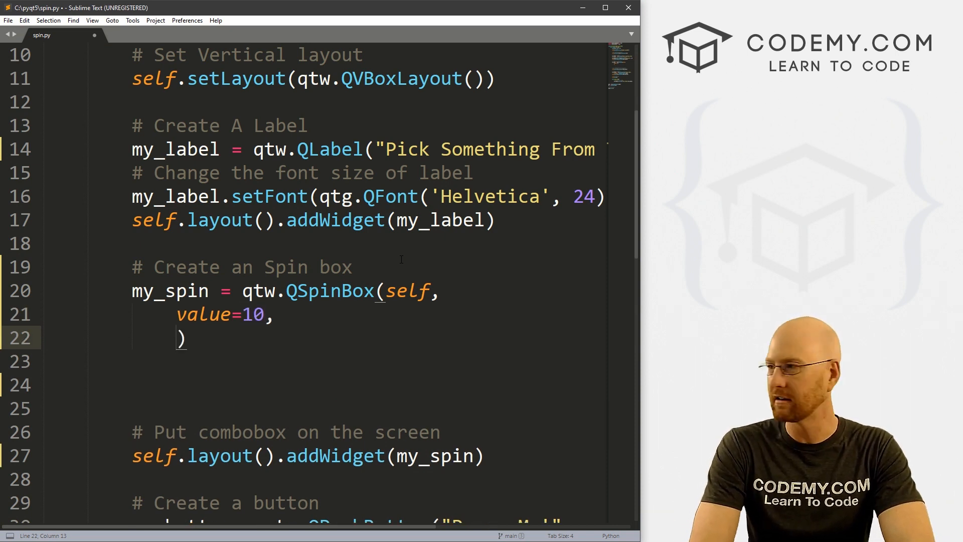
Step: Add maximum=100, minimum=0 and singleStep=5 to the QSpinBox call
type("maxi")
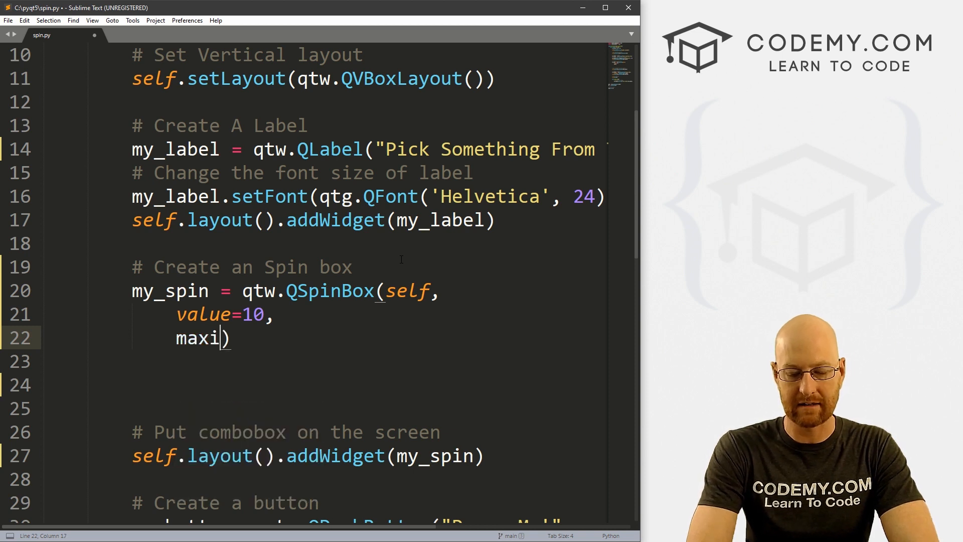
type("mum=")
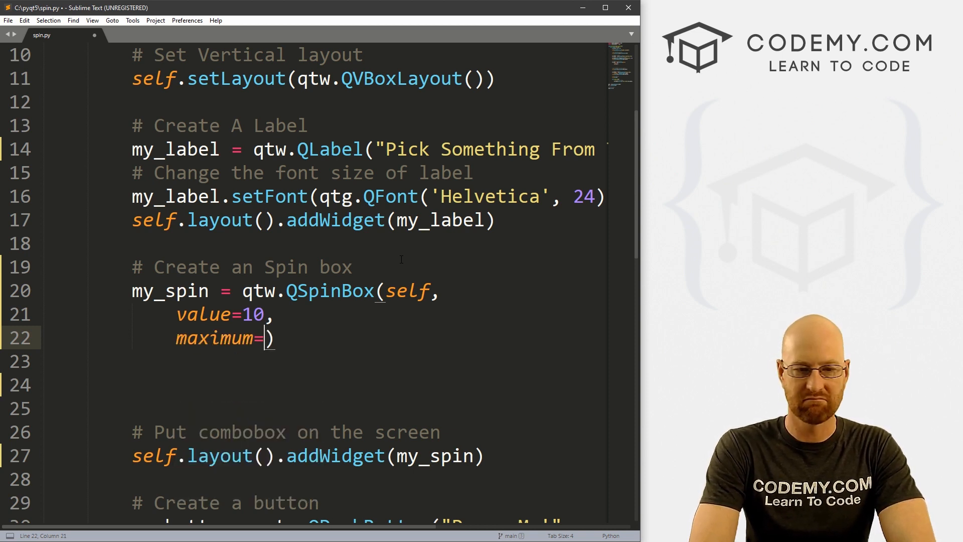
type("100,")
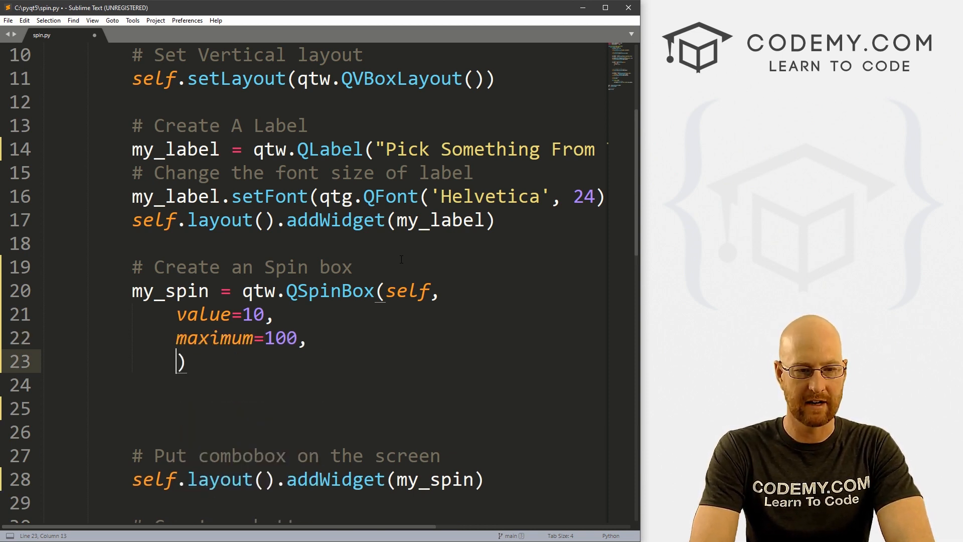
type("minimum=0,")
type("single")
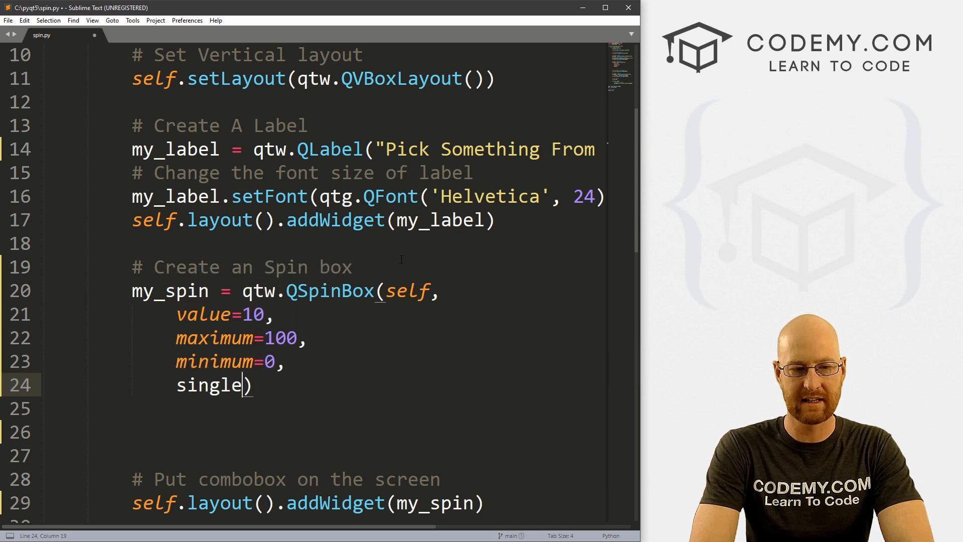
type("Step=")
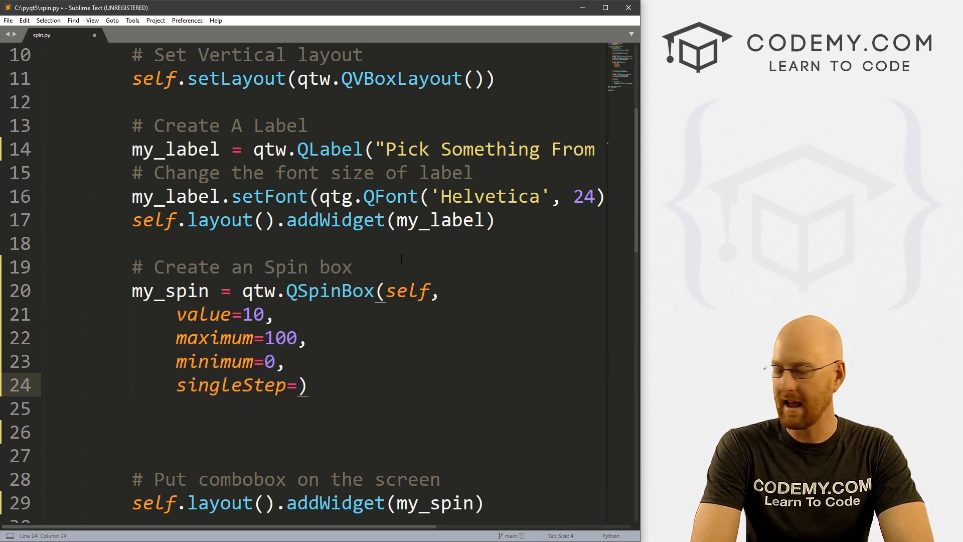
type("10")
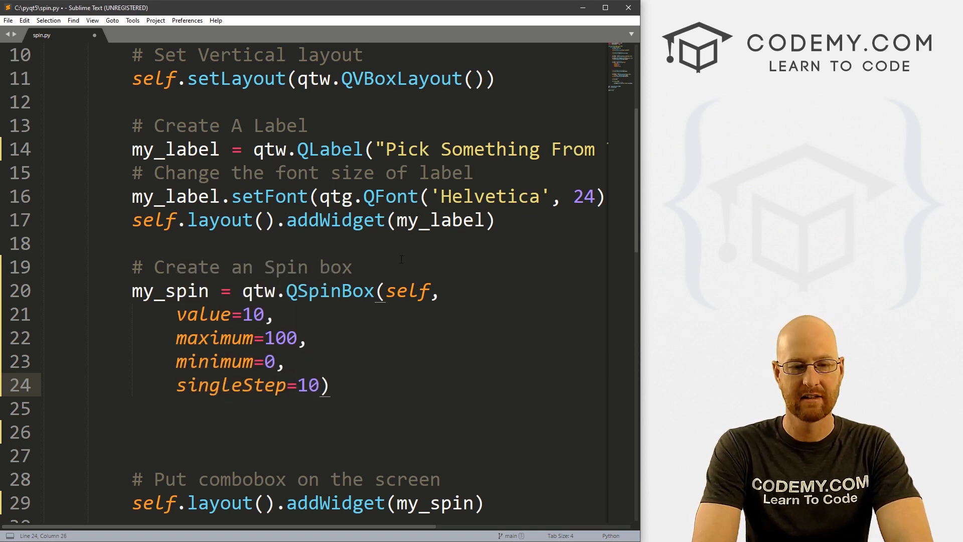
type("5")
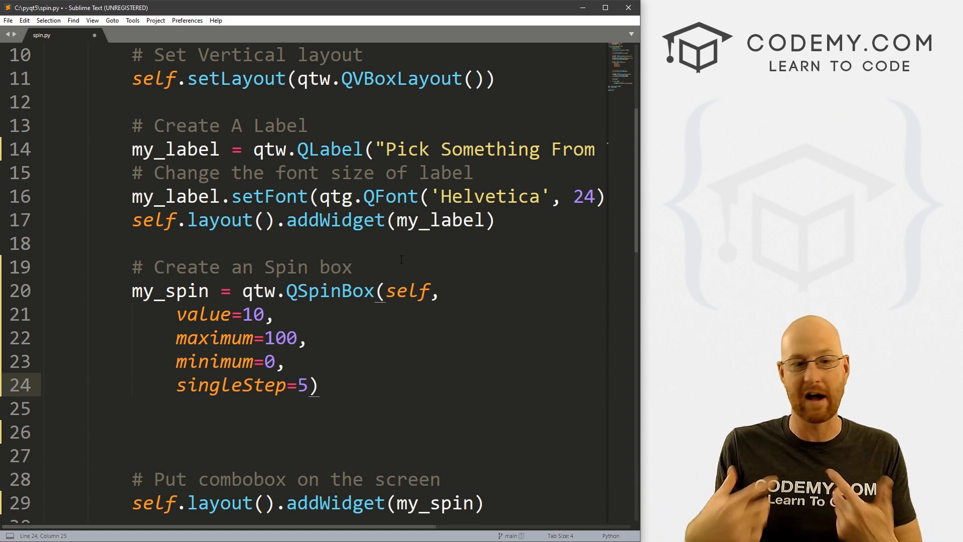
type("0")
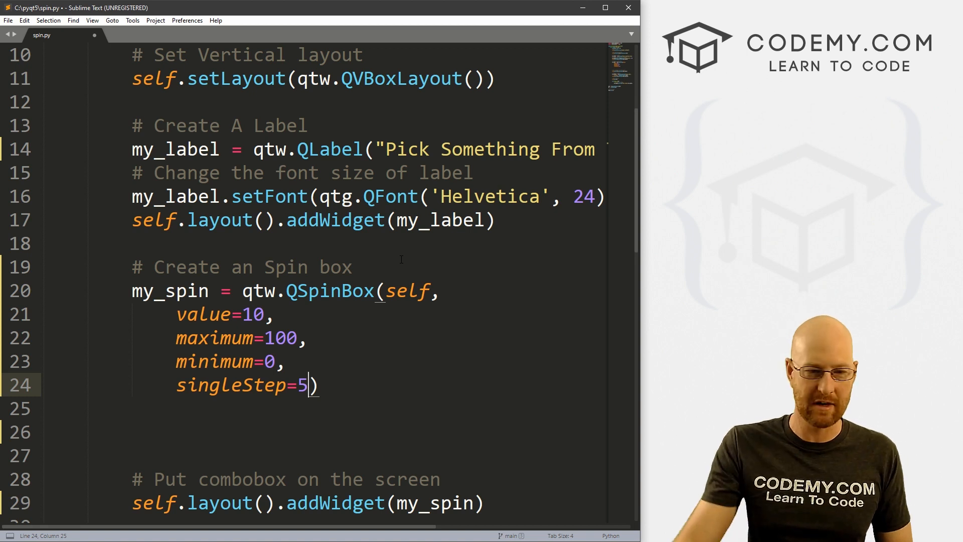
left_click(253, 385)
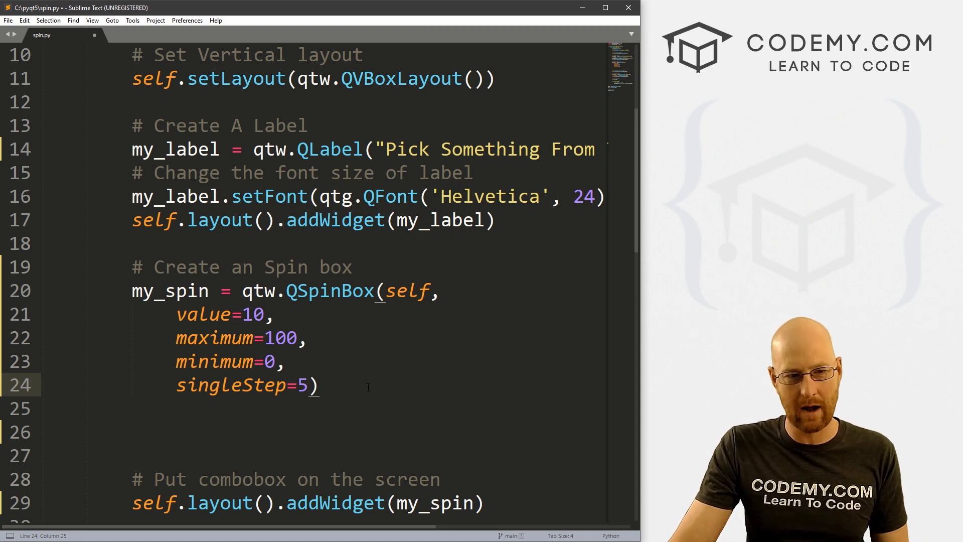
Step: Make the label f-string use my_spin.value() instead of currentText()
scroll("down", 3)
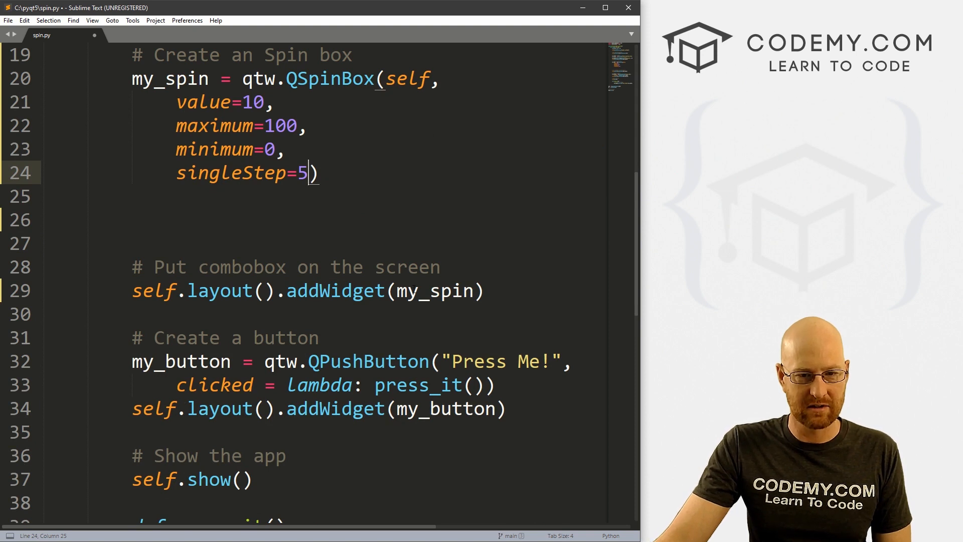
double_click(168, 79)
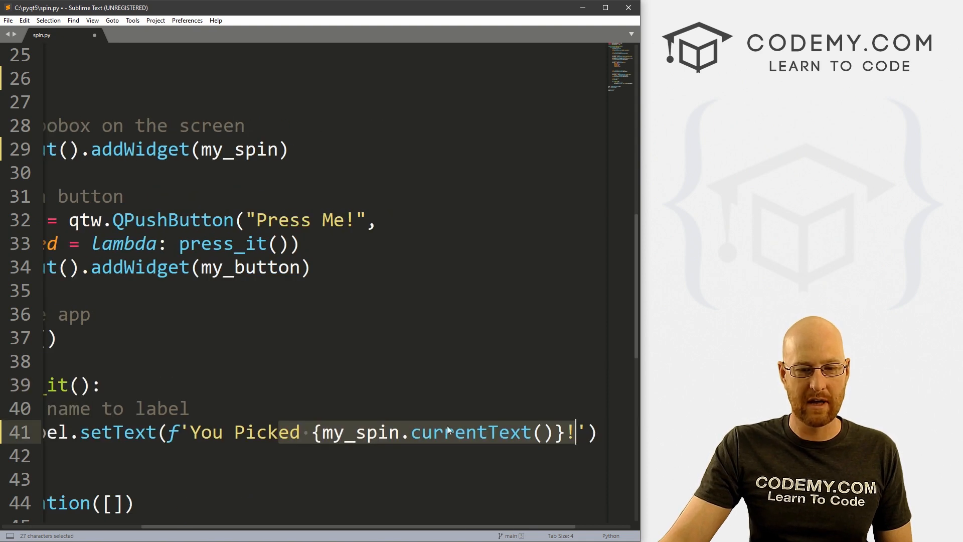
left_click(346, 431)
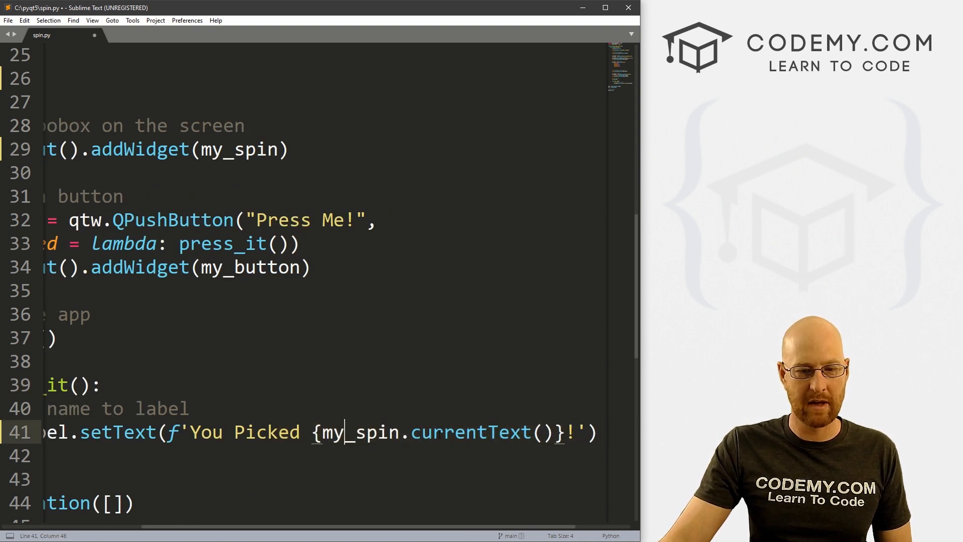
double_click(467, 431)
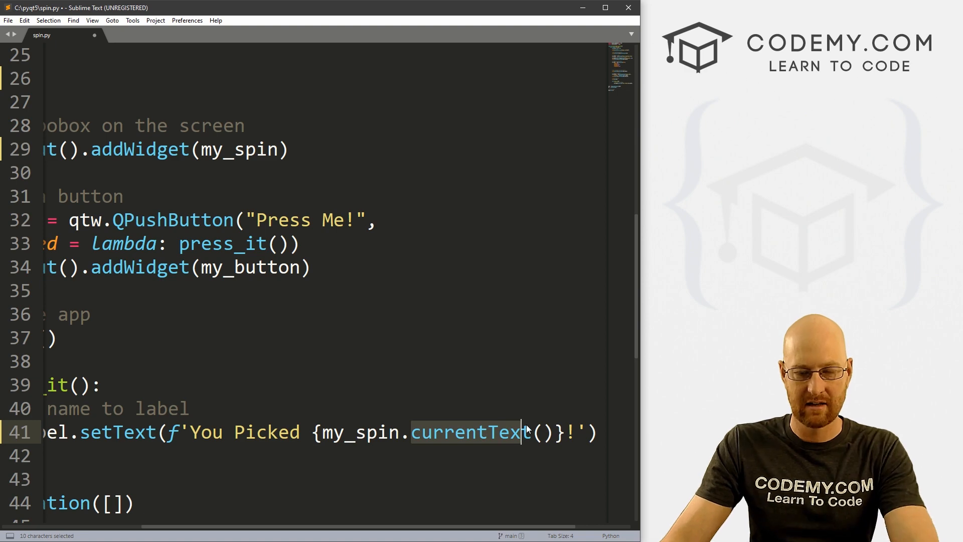
type("value")
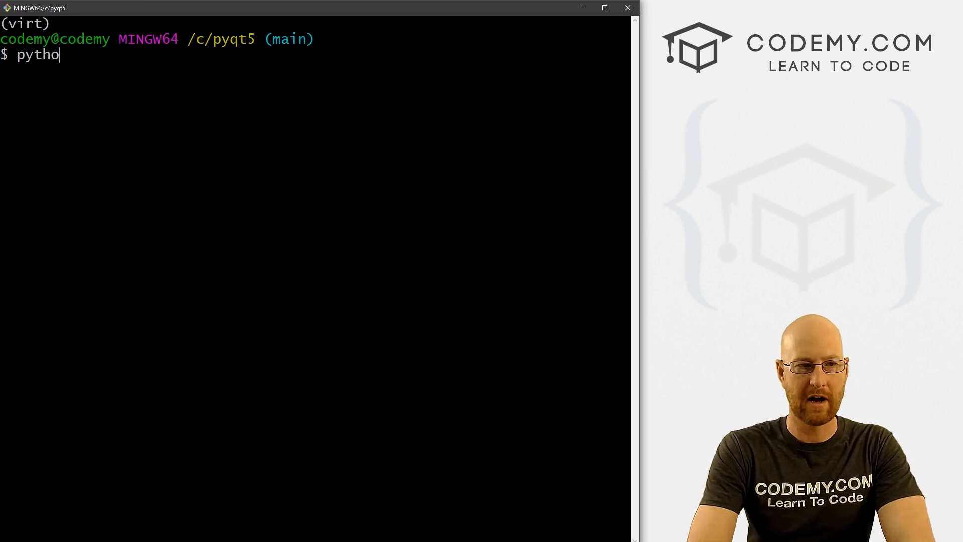
Step: Run python spin.py in Git Bash, step the spin box up, then close the app window
type("n spin.")
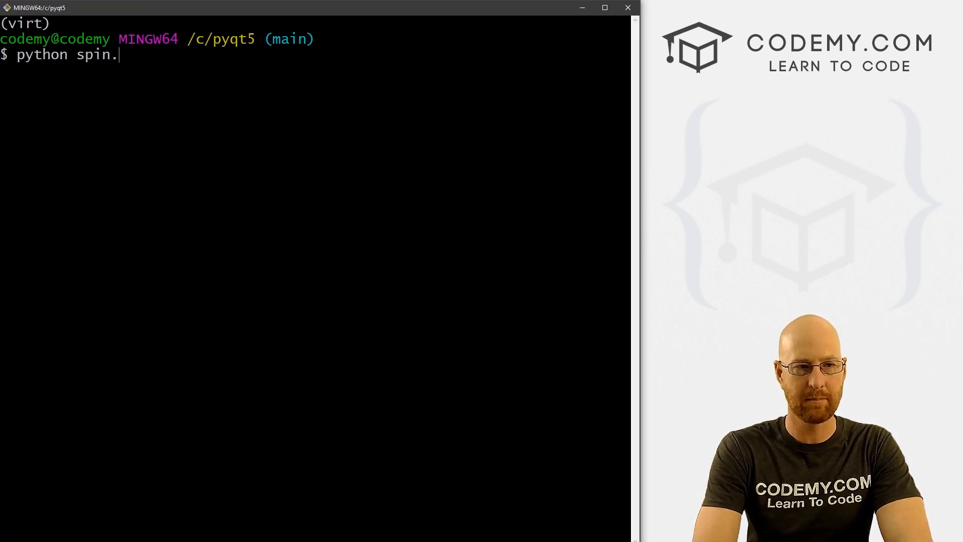
type("py")
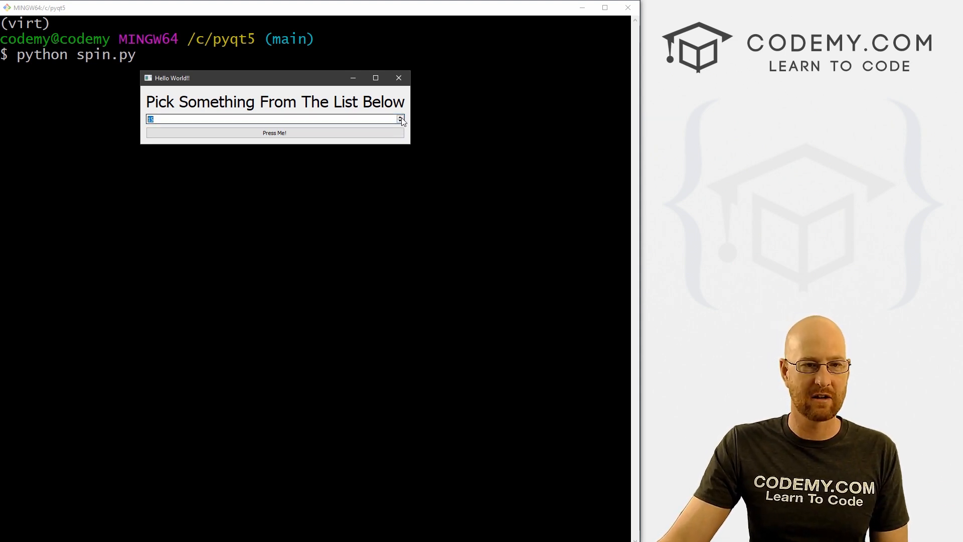
left_click(400, 116)
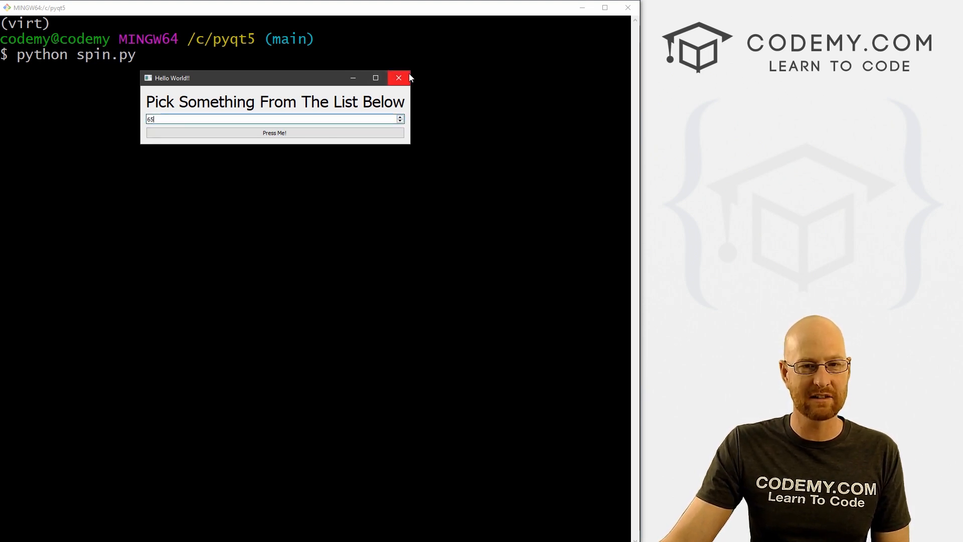
left_click(398, 78)
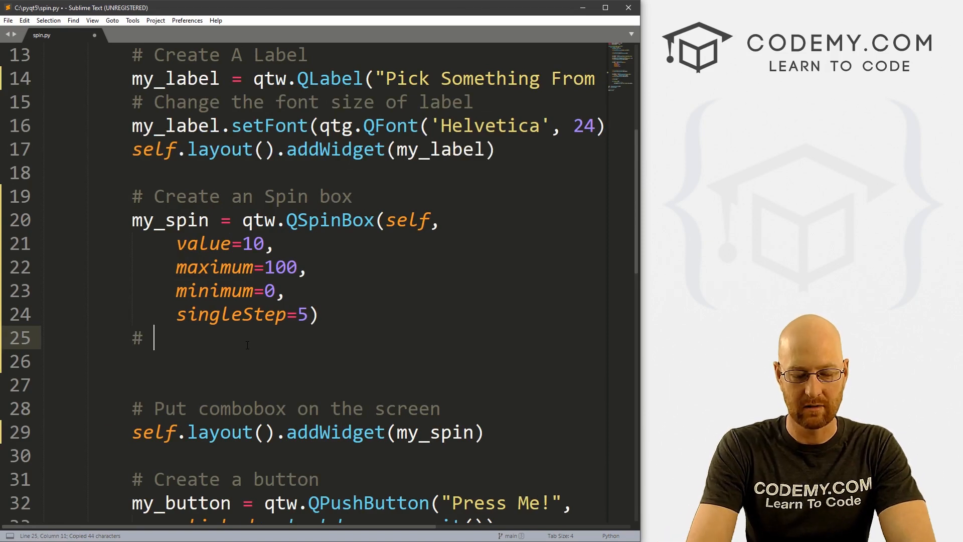
Step: Add a '# Change font size of spinbox' comment and set my_spin's font to Helvetica 18
type("Change font size of spinbox")
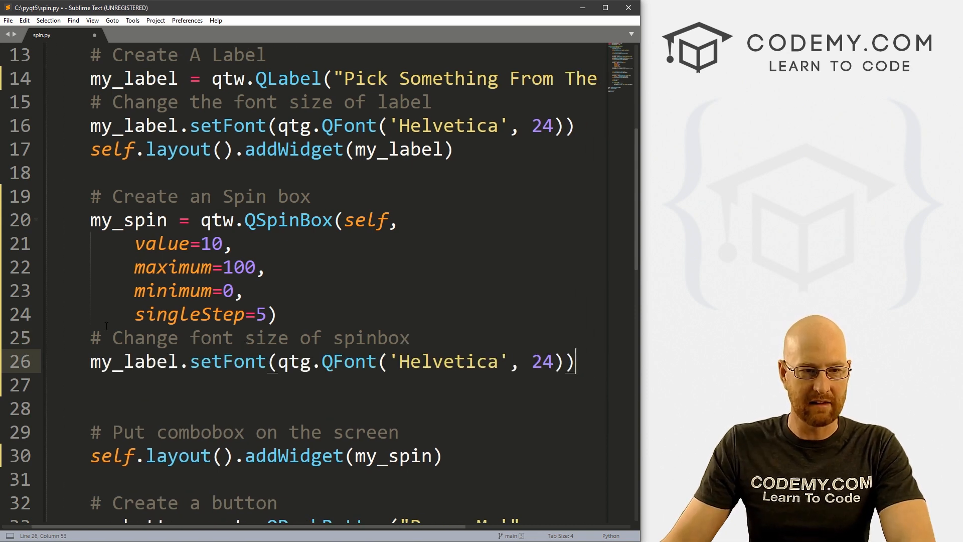
double_click(149, 361)
type("spin")
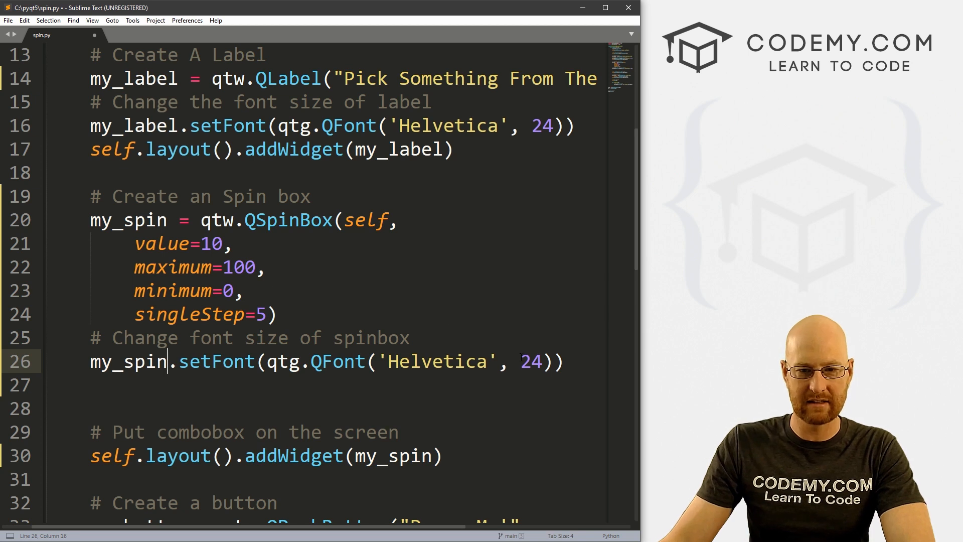
type("18")
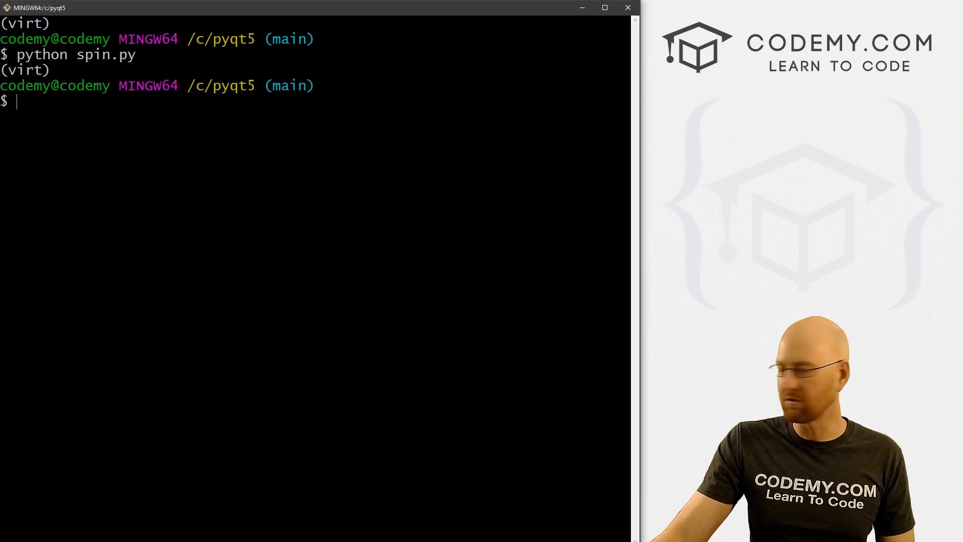
Step: Rerun python spin.py, step the spin box up, then enter 56
type("python spin.py")
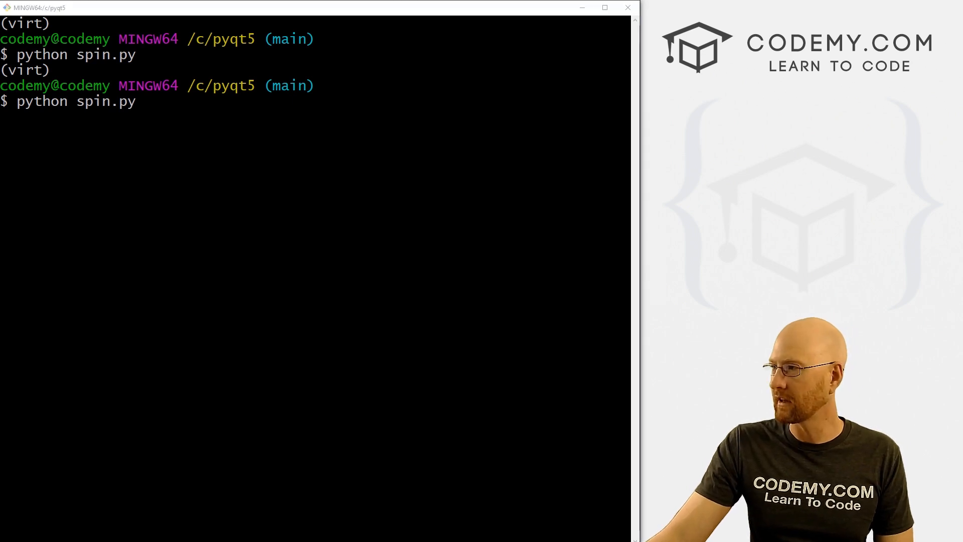
key("Return")
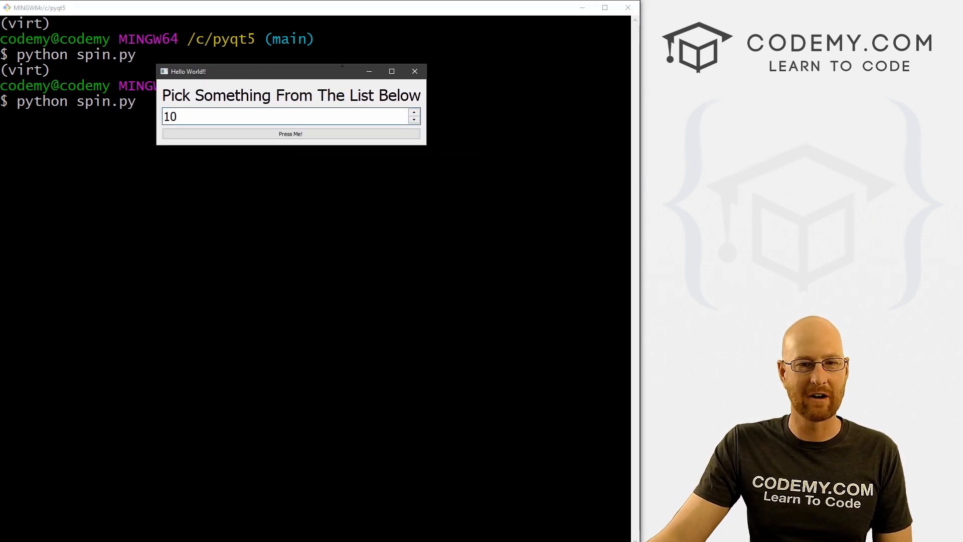
left_click(414, 113)
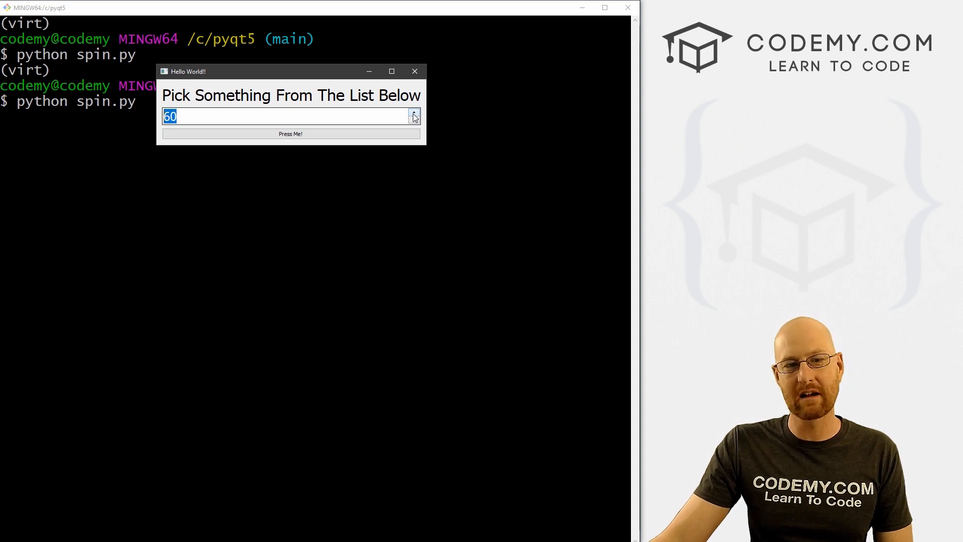
left_click(414, 114)
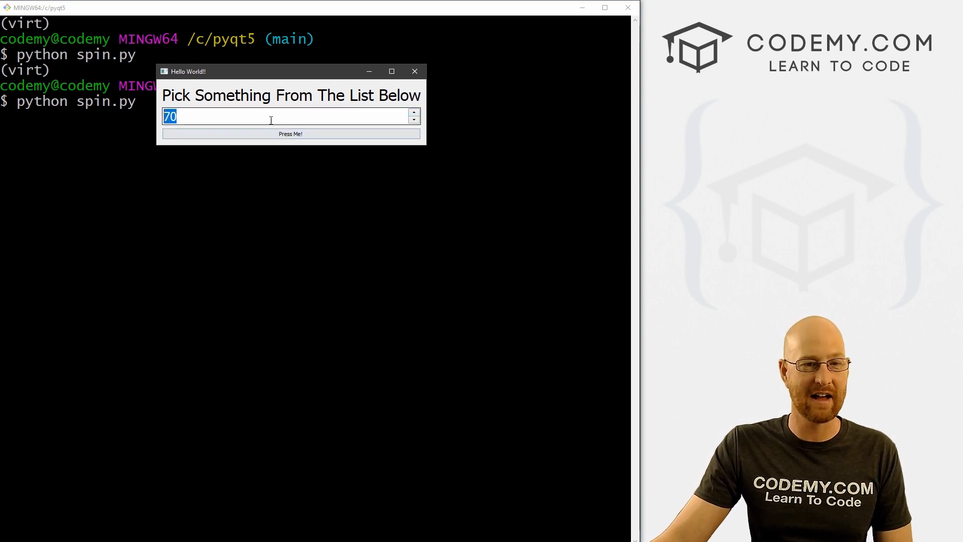
mouse_move(249, 107)
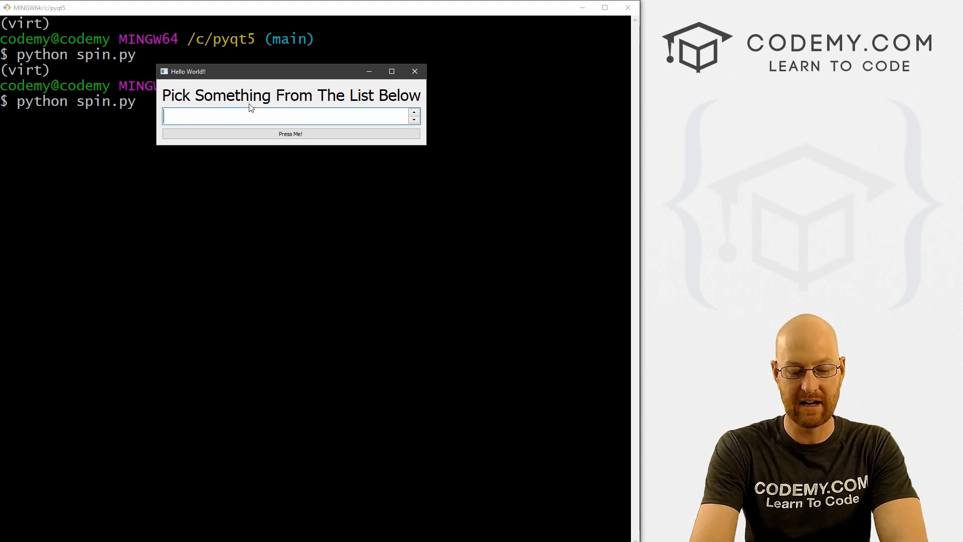
type("56")
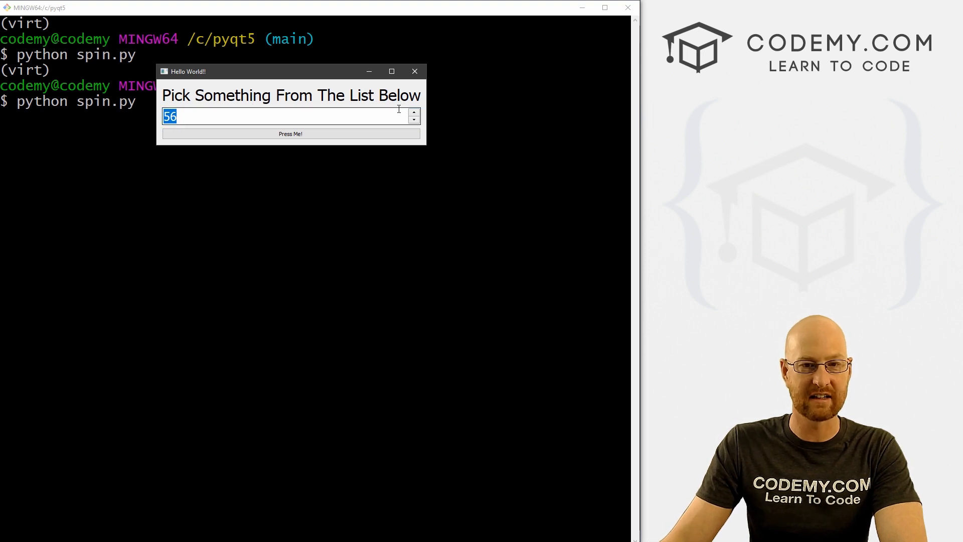
Step: Step the value up to the 100 maximum and back down toward 0
left_click(413, 113)
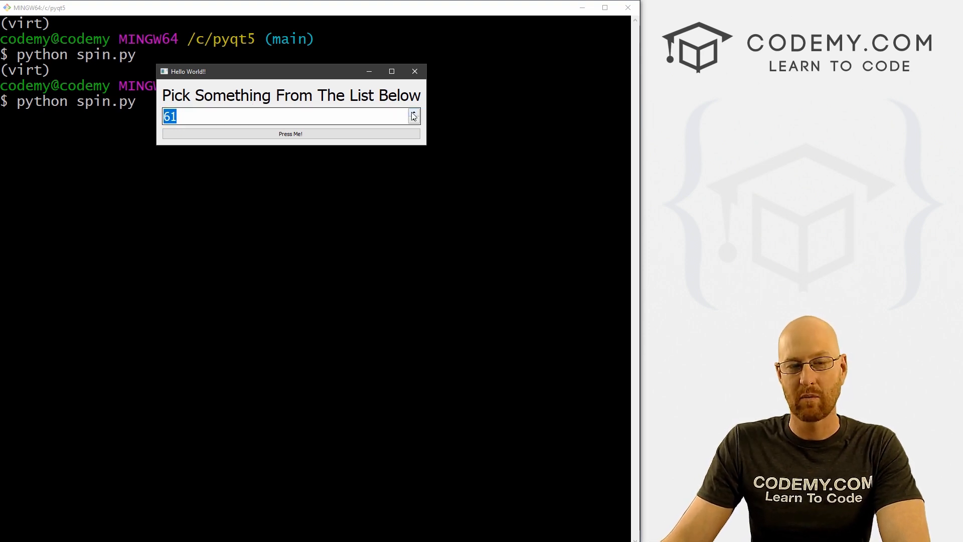
left_click(414, 114)
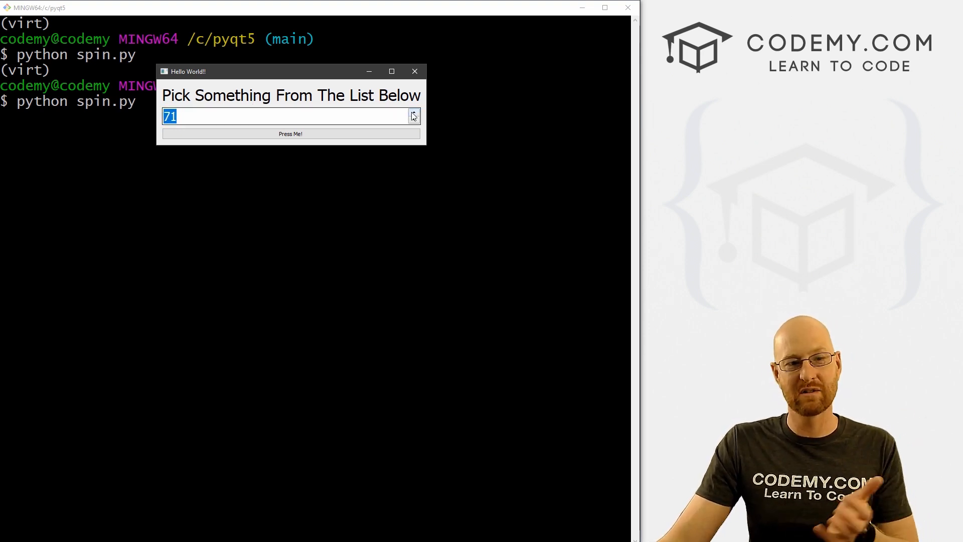
left_click(413, 114)
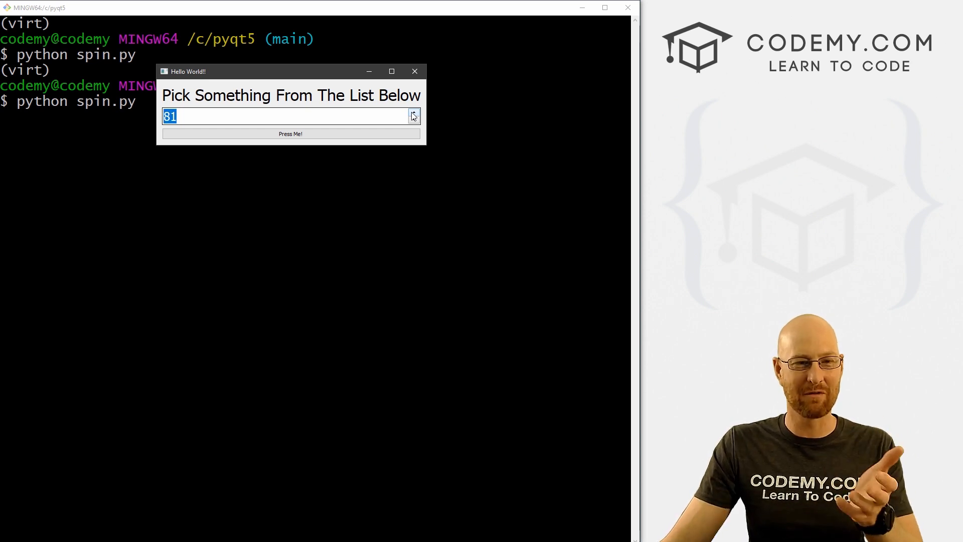
left_click(412, 113)
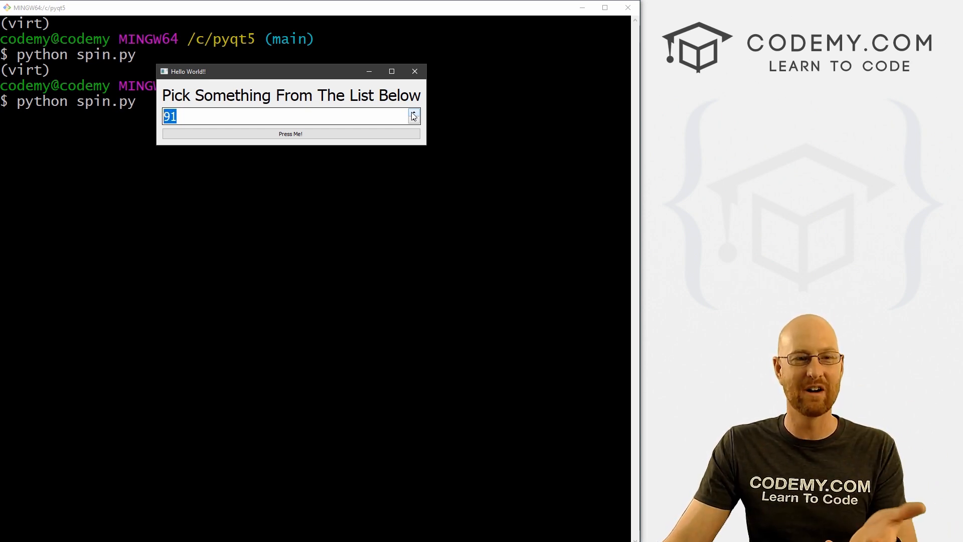
left_click(412, 113)
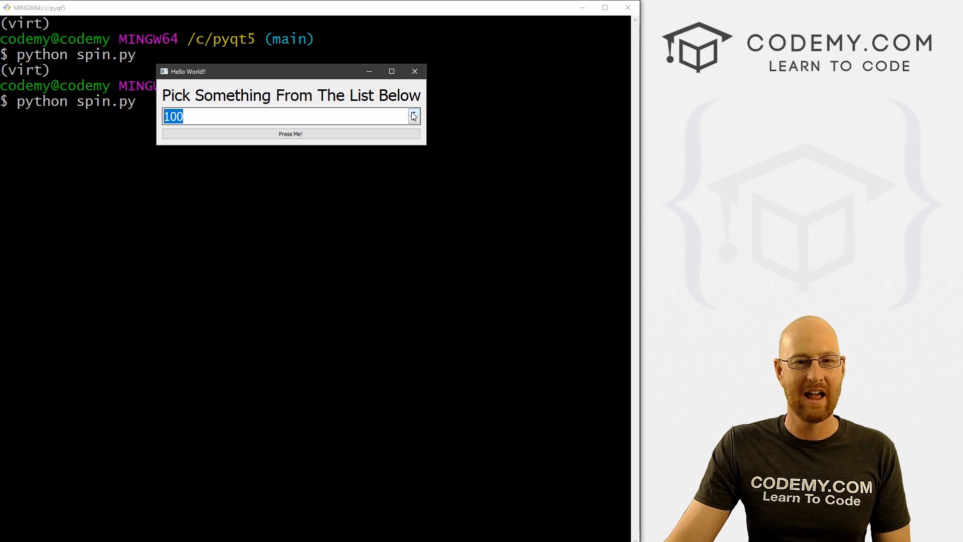
left_click(414, 120)
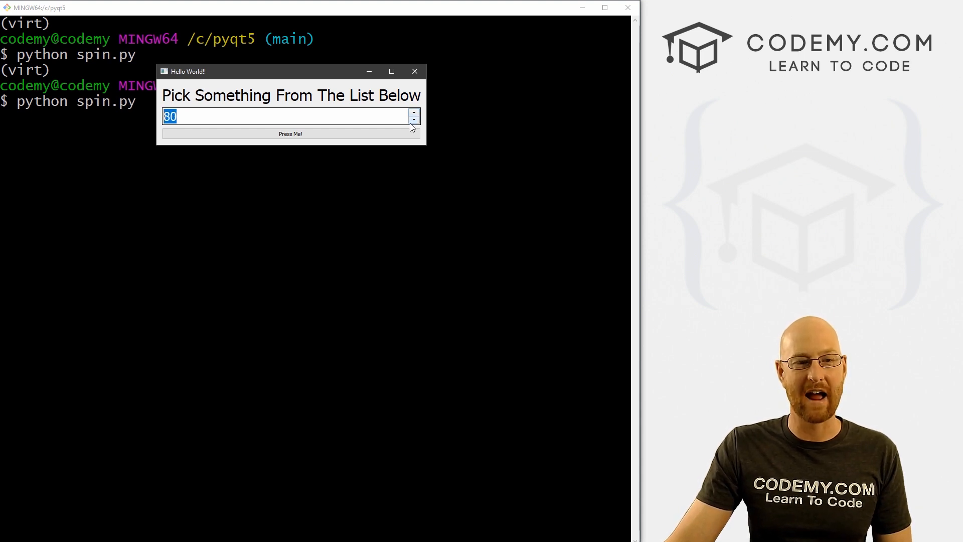
left_click(414, 121)
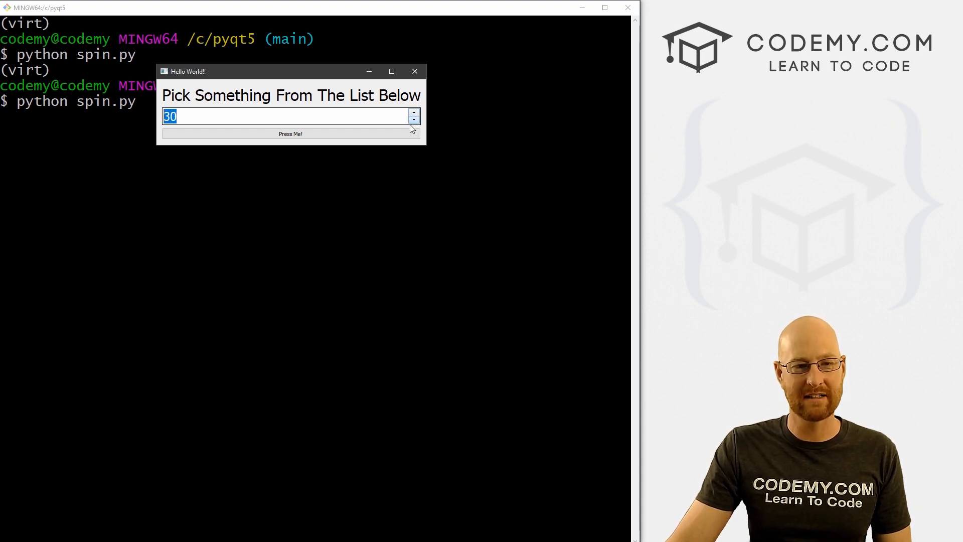
left_click(414, 120)
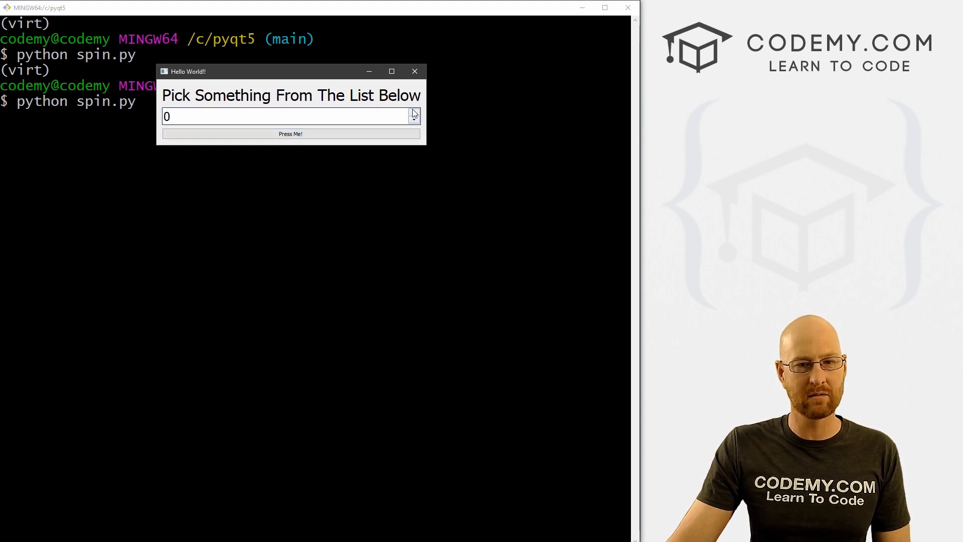
Step: Step the spin box to 20 and press the button so the label reads 'You Picked 20!', then close the window
left_click(290, 134)
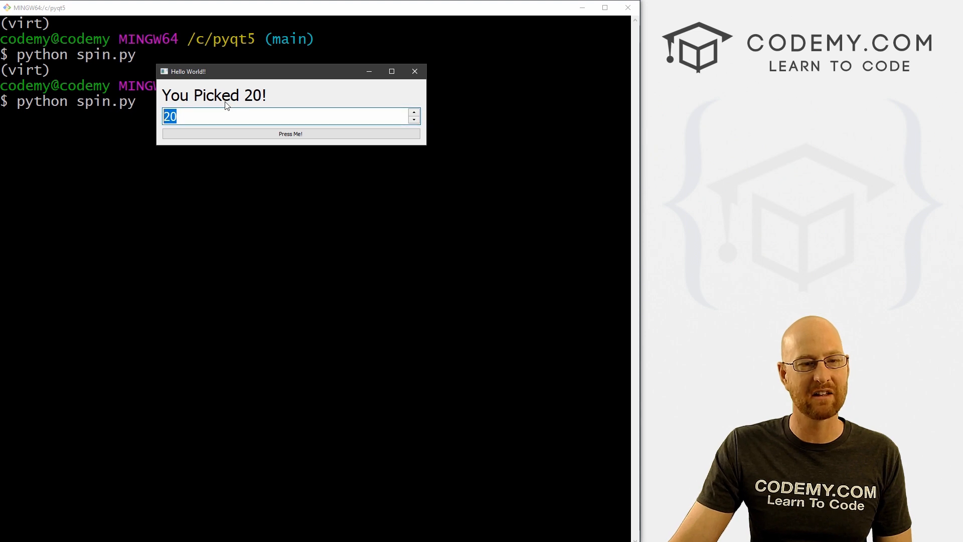
left_click(251, 117)
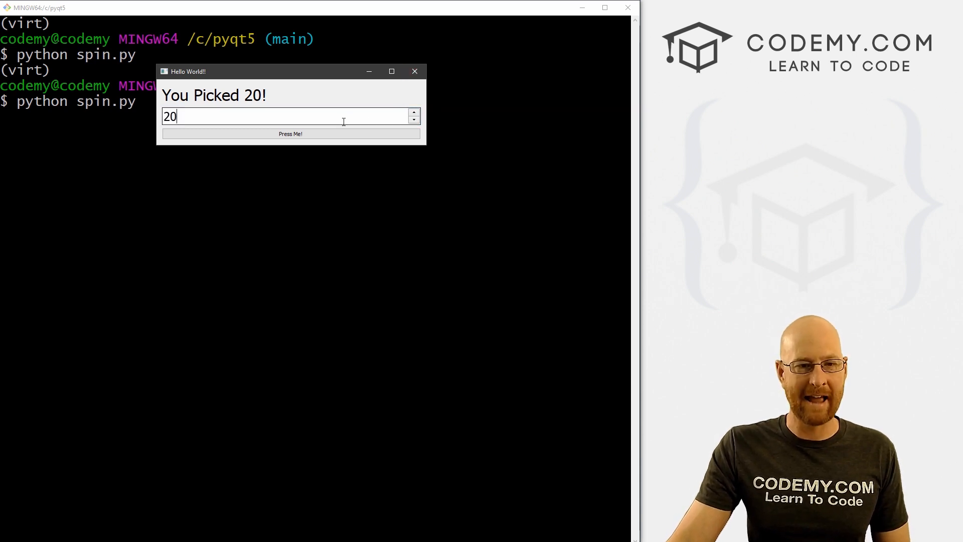
left_click(415, 72)
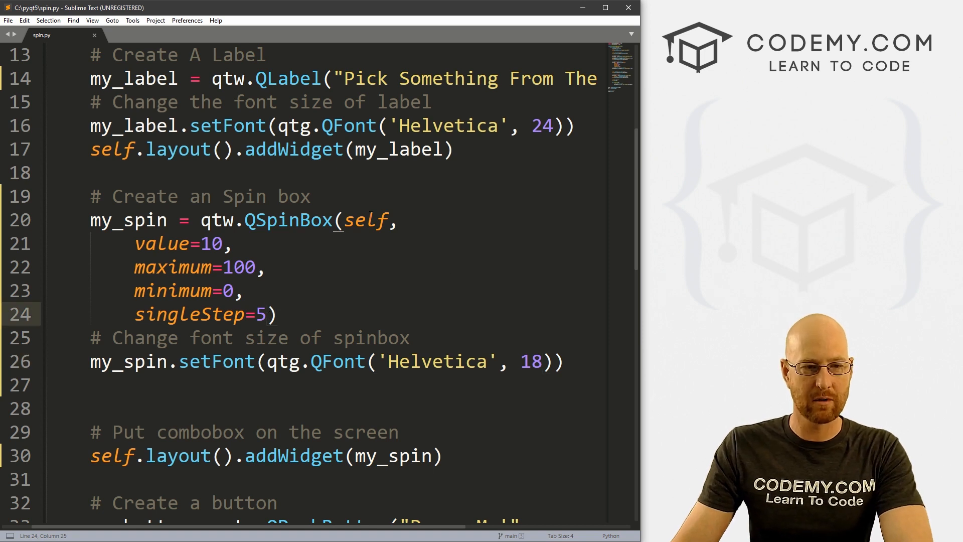
Step: Add prefix="#" and suffix=" Order" to the QSpinBox and change singleStep to 20
type(",")
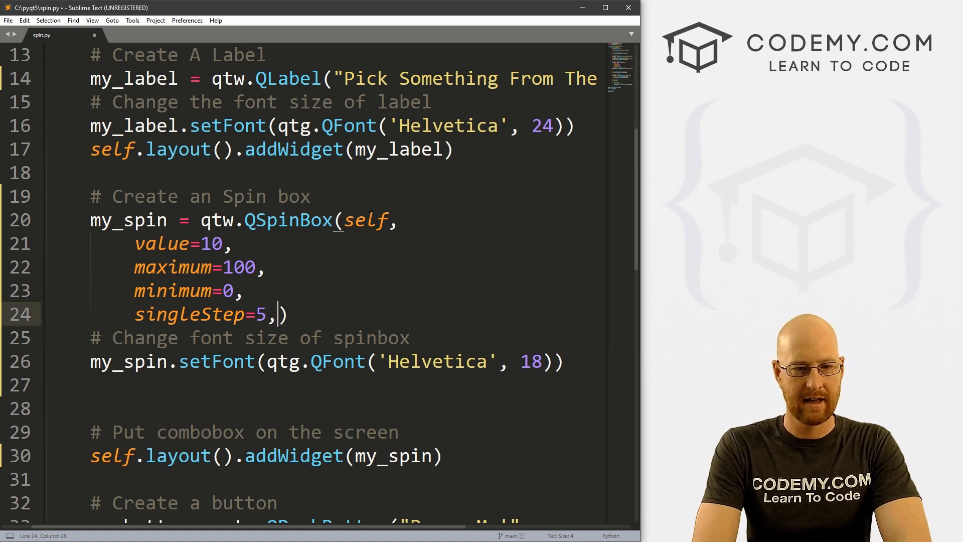
key("enter")
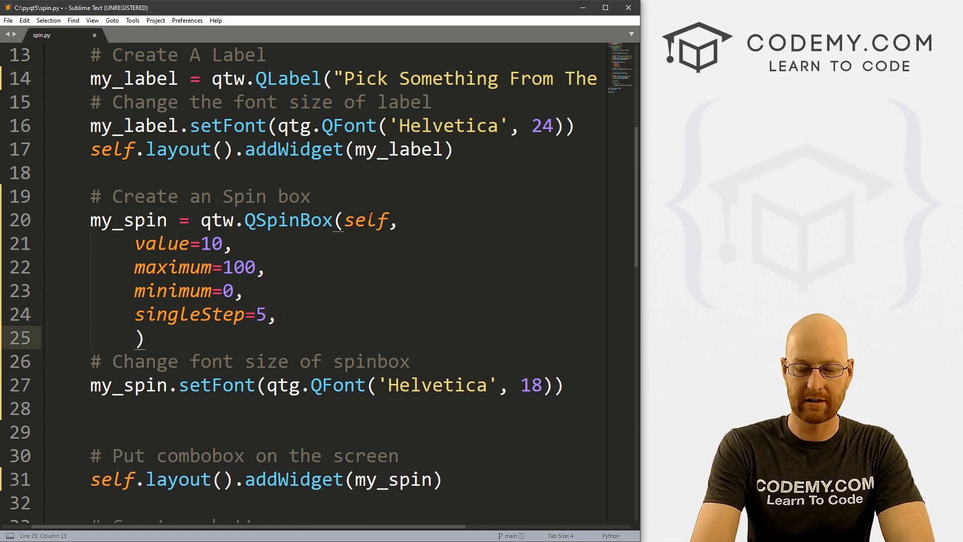
type("prefix=")
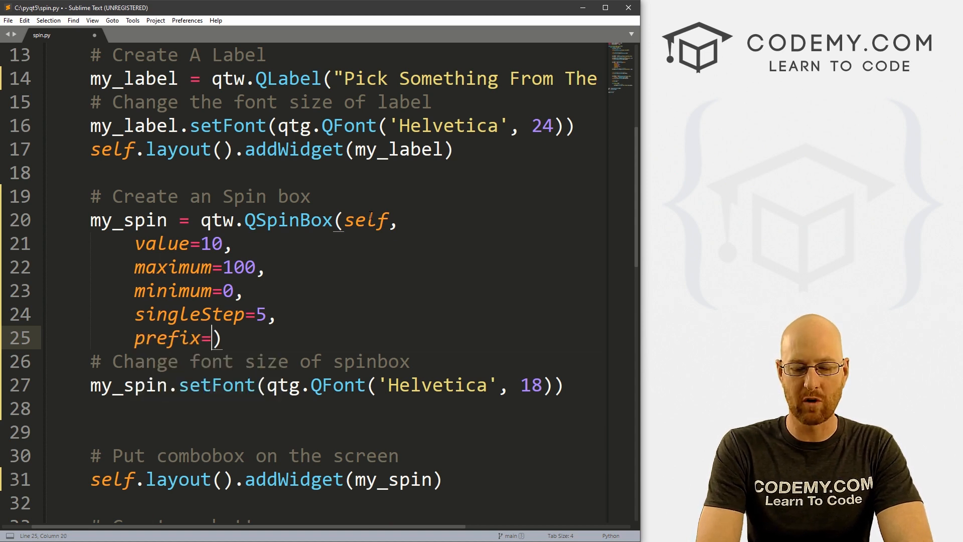
type("\"#\",")
type("s)")
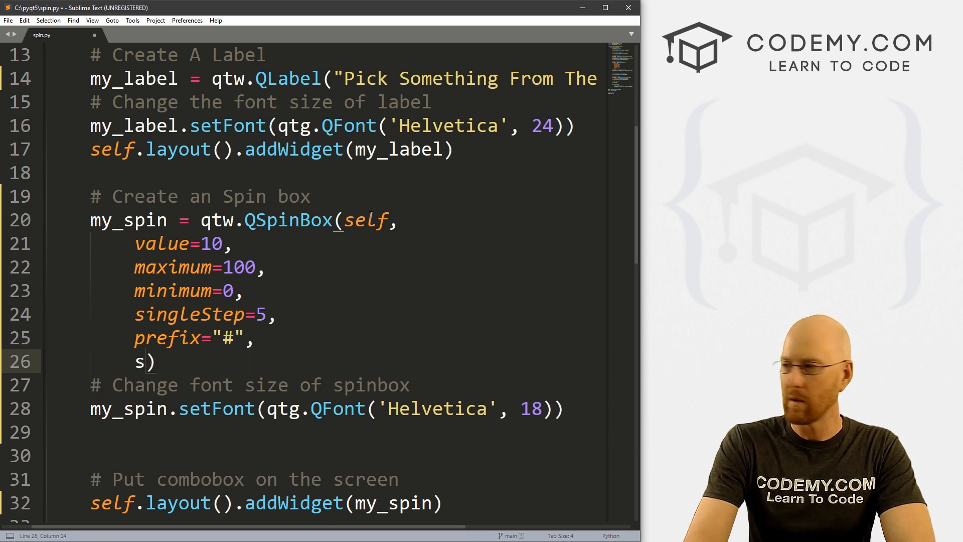
type("uffix")
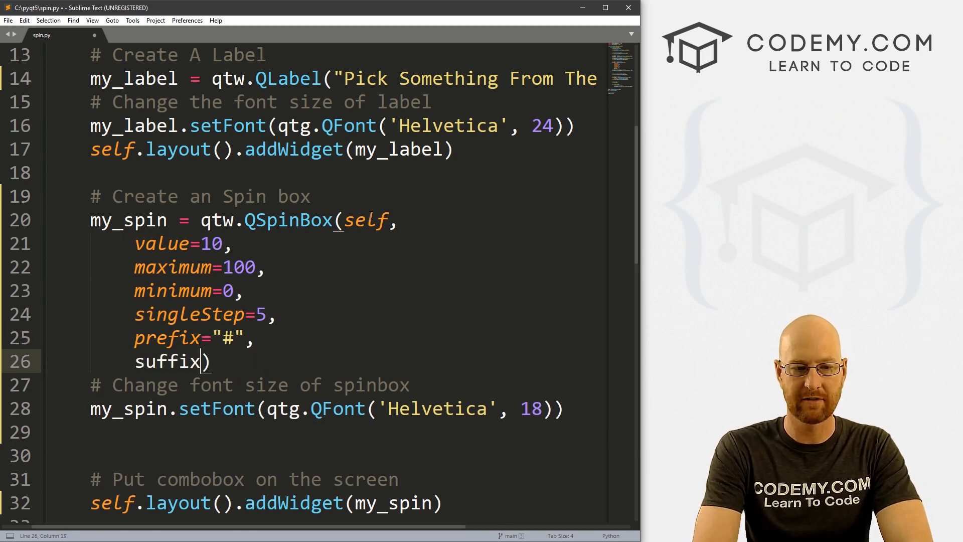
type("=\" \"")
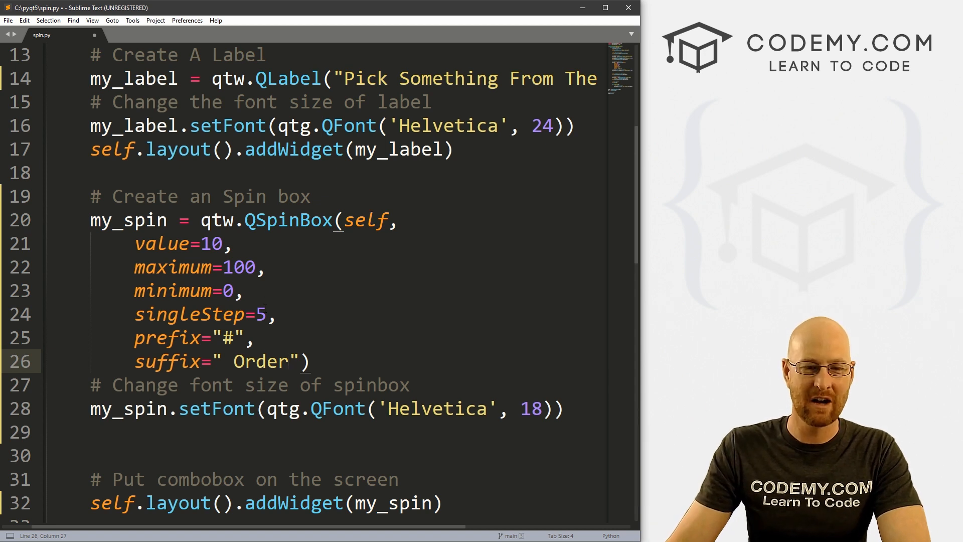
type("2")
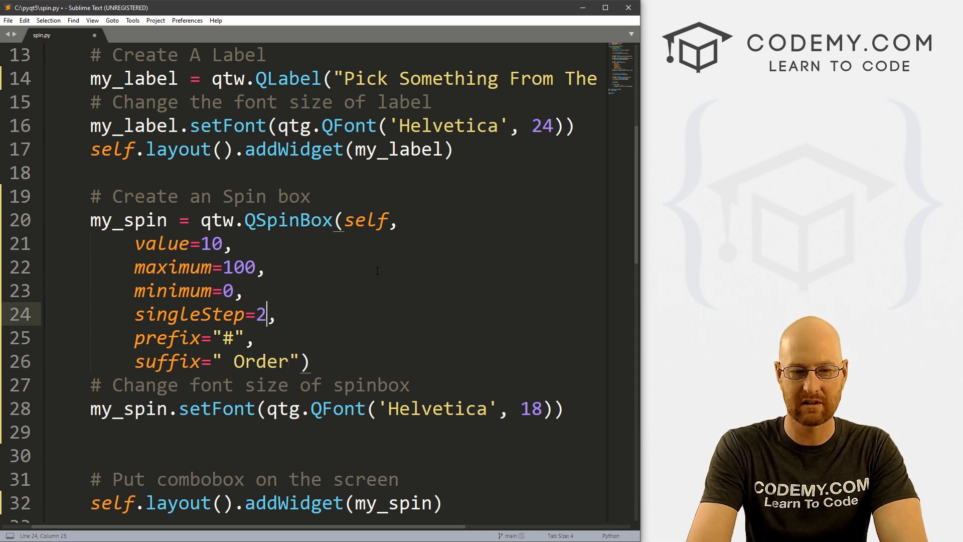
type("0")
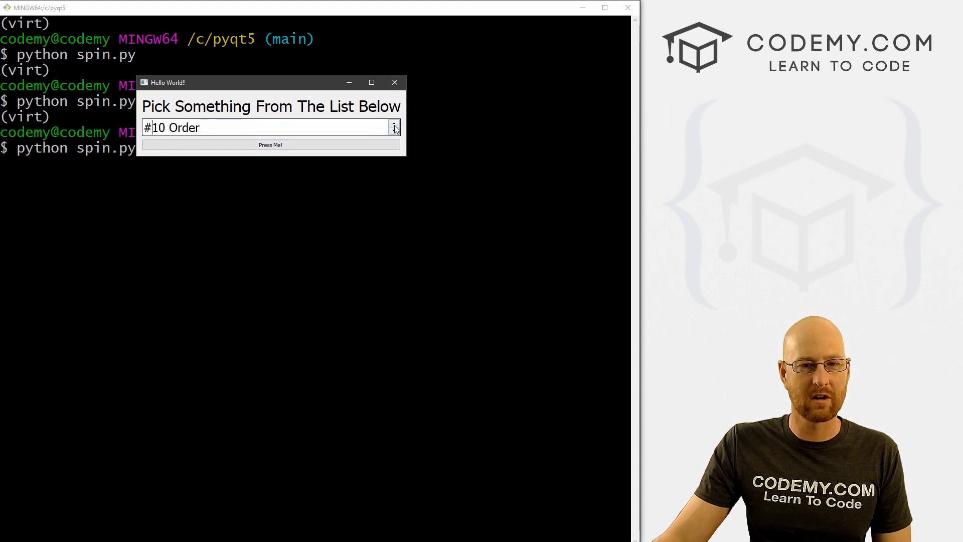
Step: Step the '#… Order' spin box up and back down to 20
left_click(393, 124)
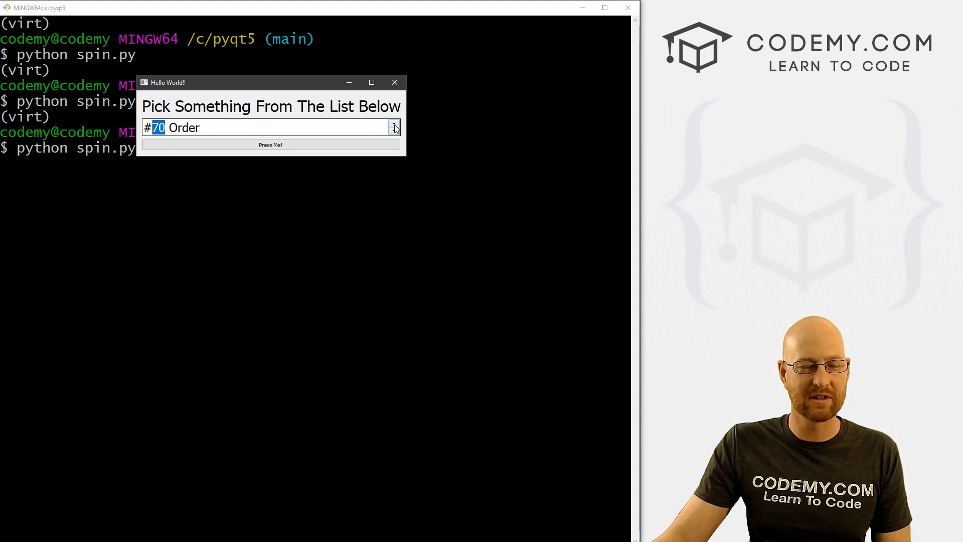
left_click(393, 125)
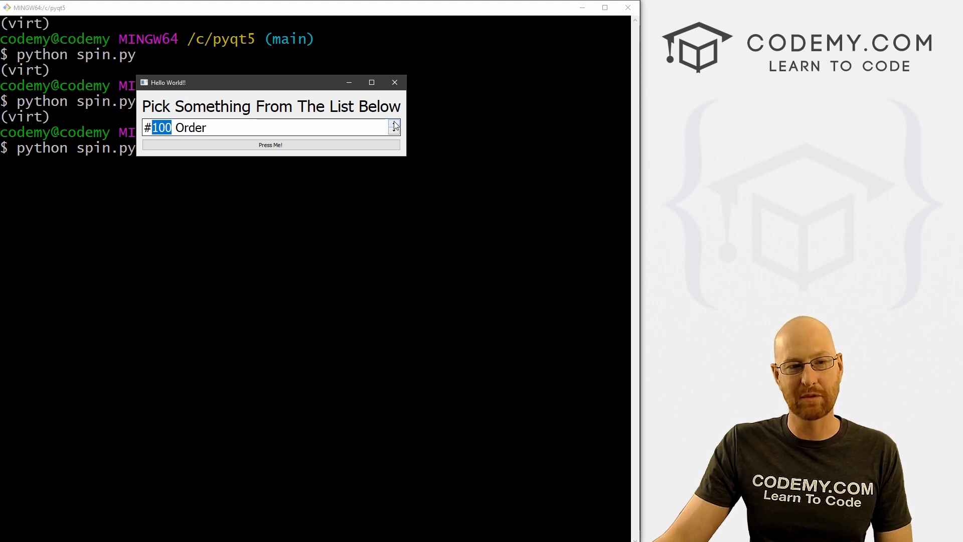
left_click(393, 132)
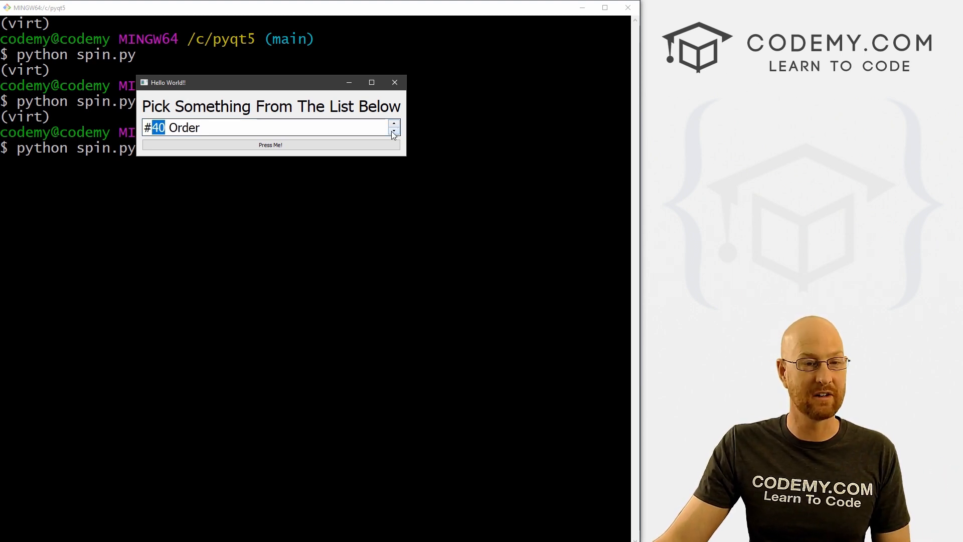
left_click(394, 131)
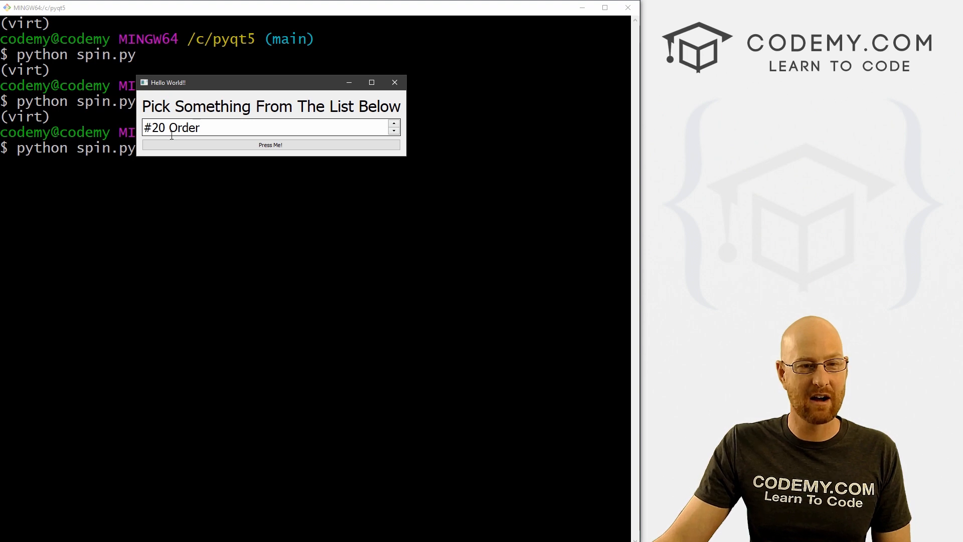
Step: Press the button so the label reads 'You Picked 20!' and inspect the Order suffix and # prefix
double_click(148, 128)
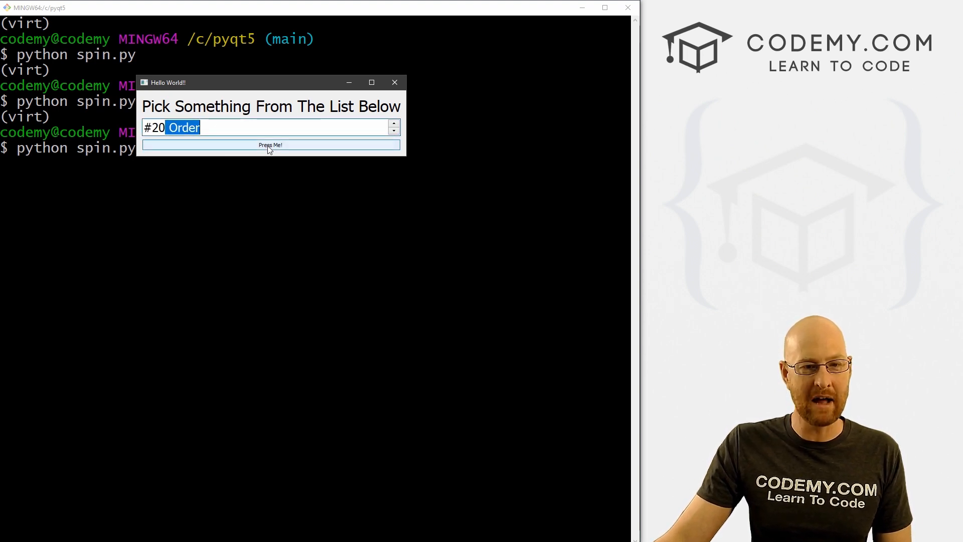
left_click(270, 144)
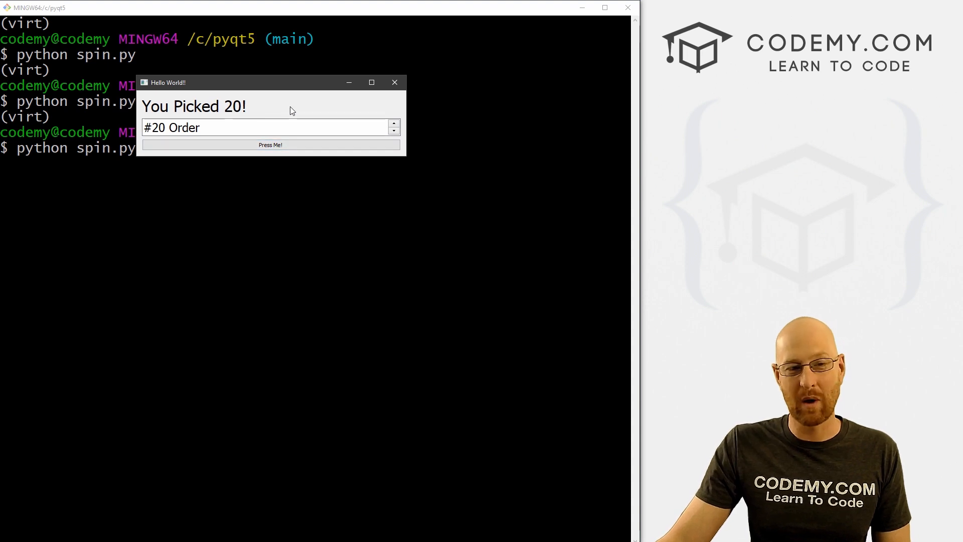
left_click(246, 127)
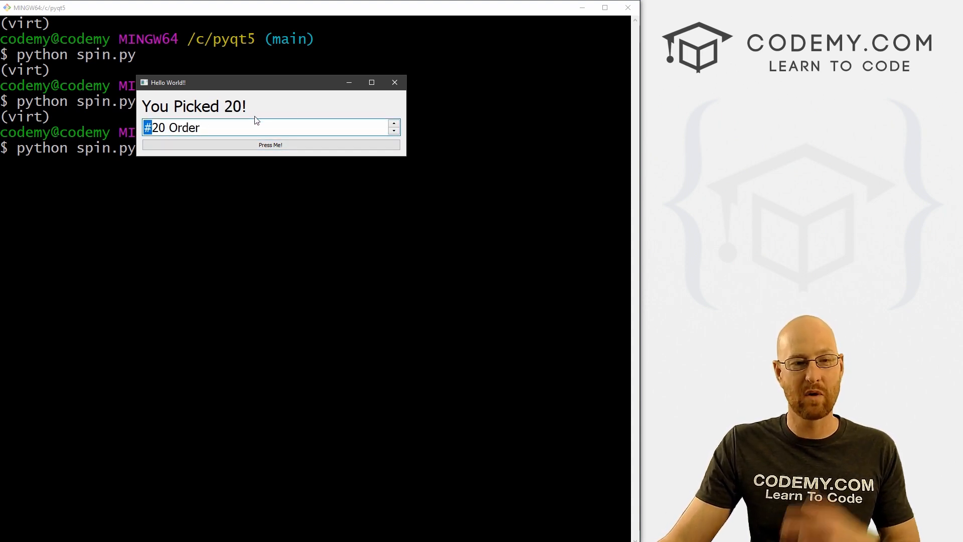
left_click(395, 81)
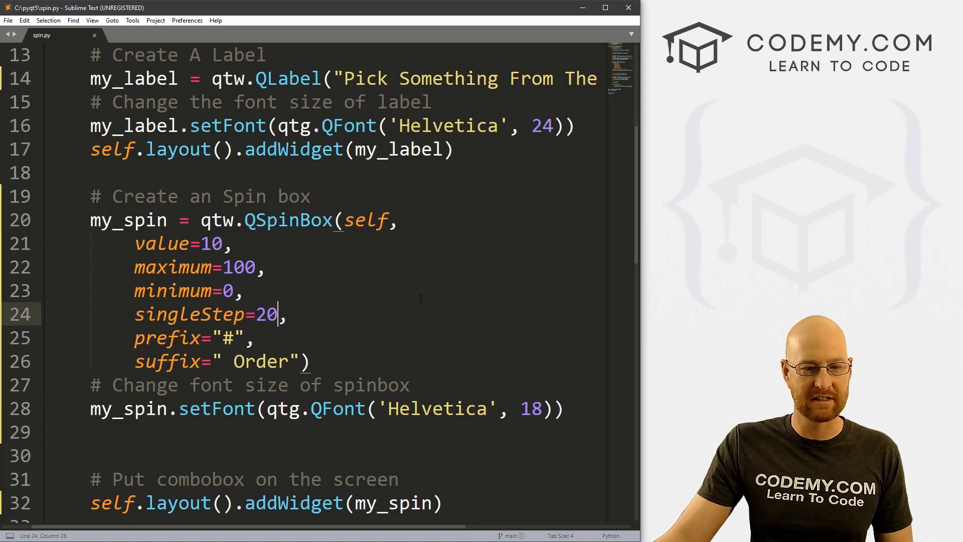
Step: Edit the press_it f-string to read 'You Picked #{my_spin.value()} Order!'
scroll("down", 3)
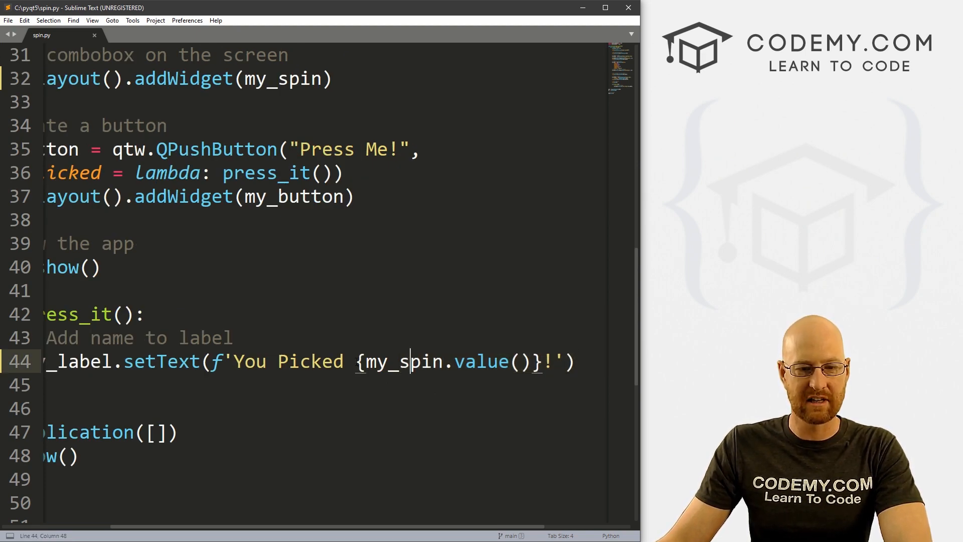
type("#")
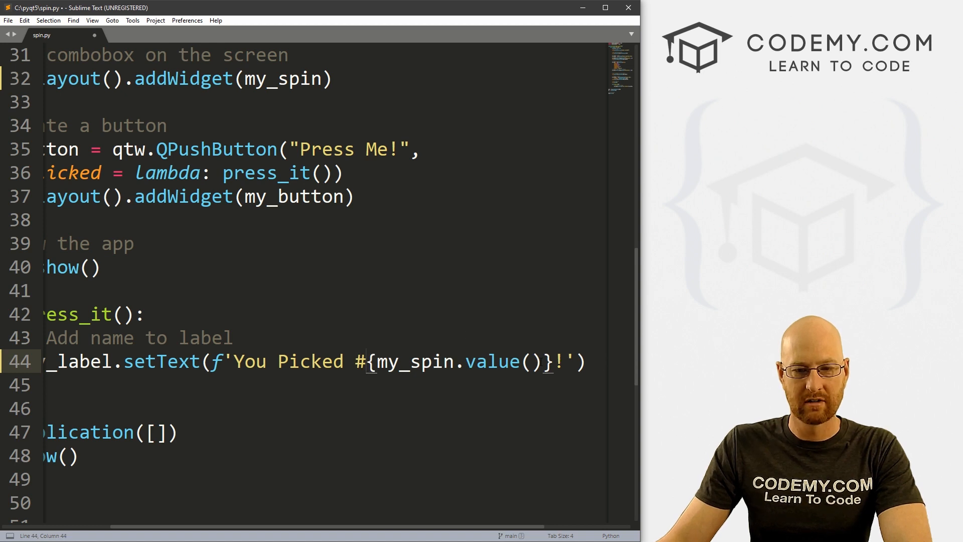
type("Or")
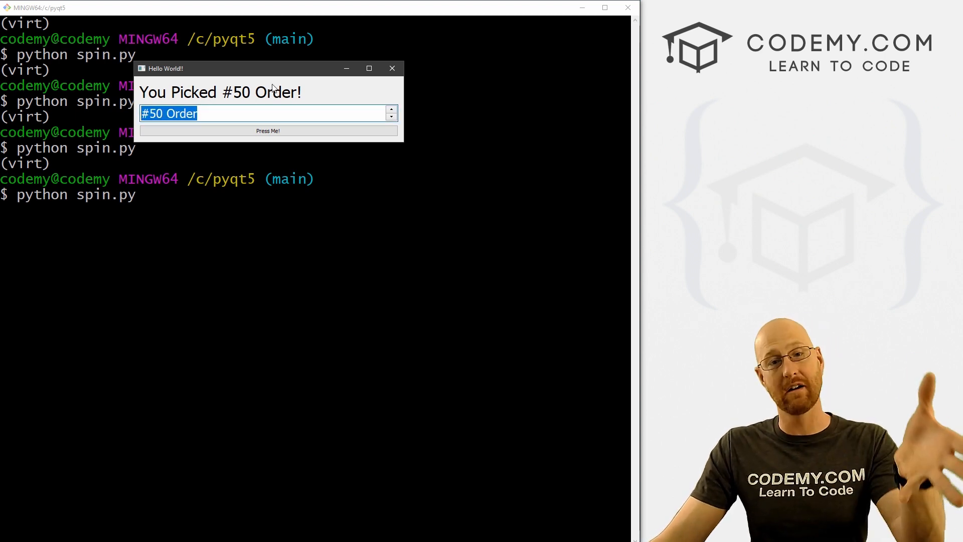
Step: Rerun the app and press the button with 50 selected so the label shows 'You Picked #50 Order!'
left_click(393, 68)
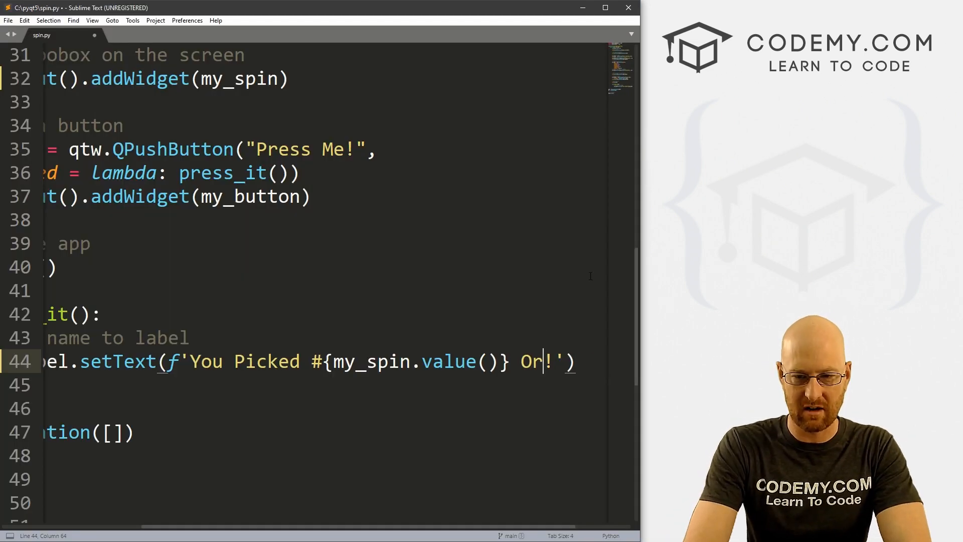
Step: Delete ' Order' from the setText f-string and return to the QSpinBox definition
key("backspace")
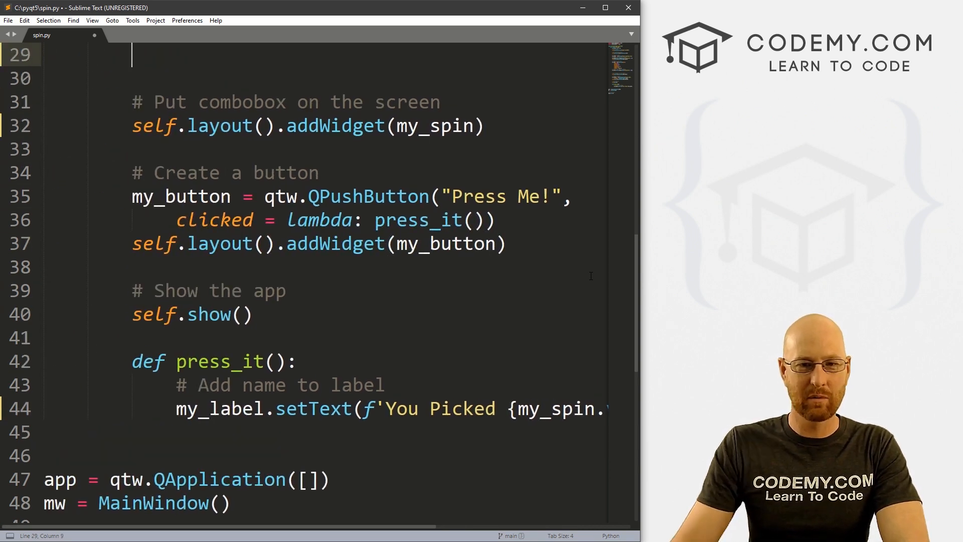
scroll("up", 3)
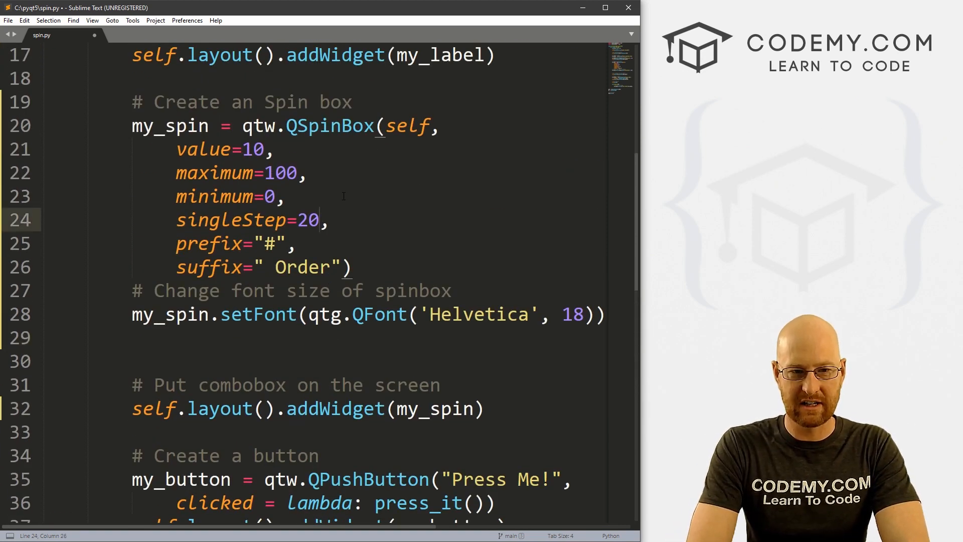
Step: Change singleStep to 20.5 and run spin.py to see the integer-required warning when stepping up
type(".5")
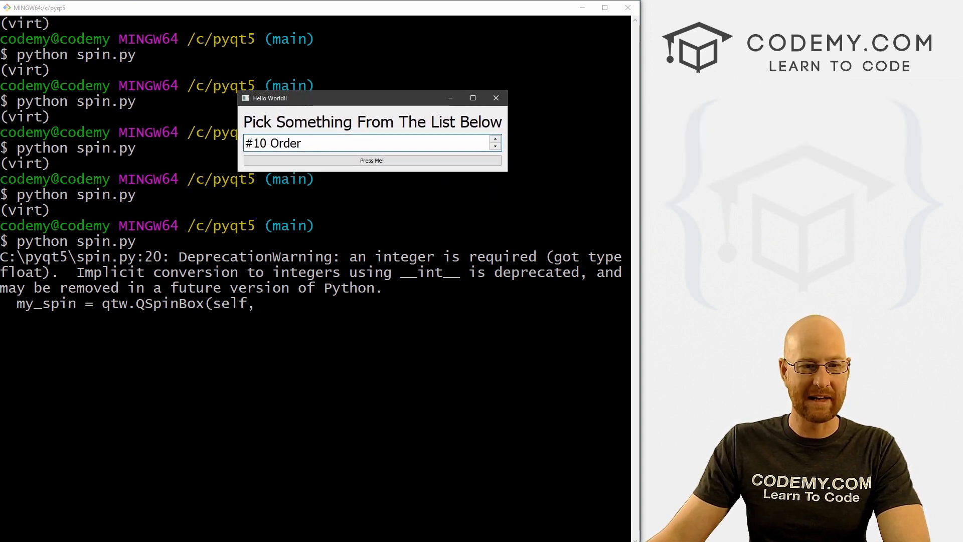
left_click(494, 140)
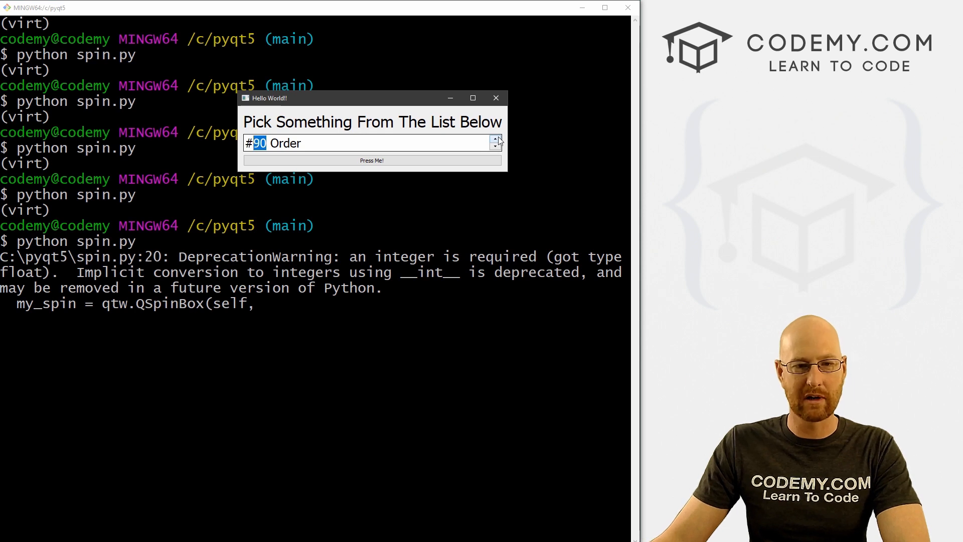
left_click(494, 98)
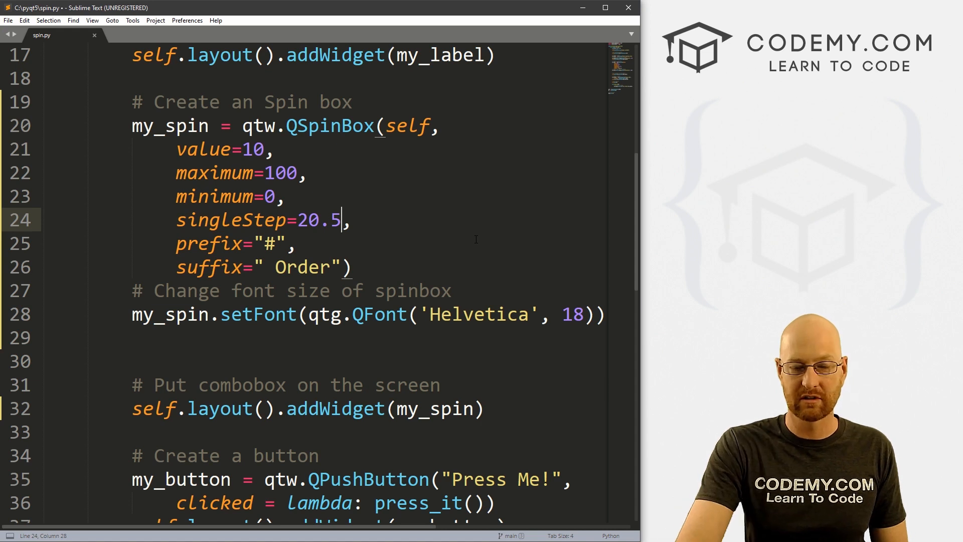
Step: Restore singleStep=20, rename QSpinBox to QDoubleSpinBox and save spin.py
key("BackSpace")
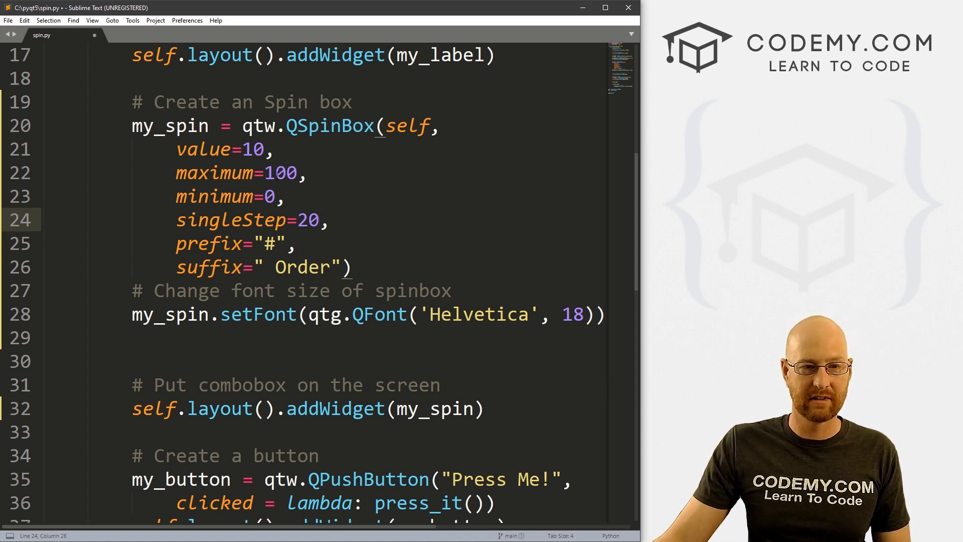
type(".")
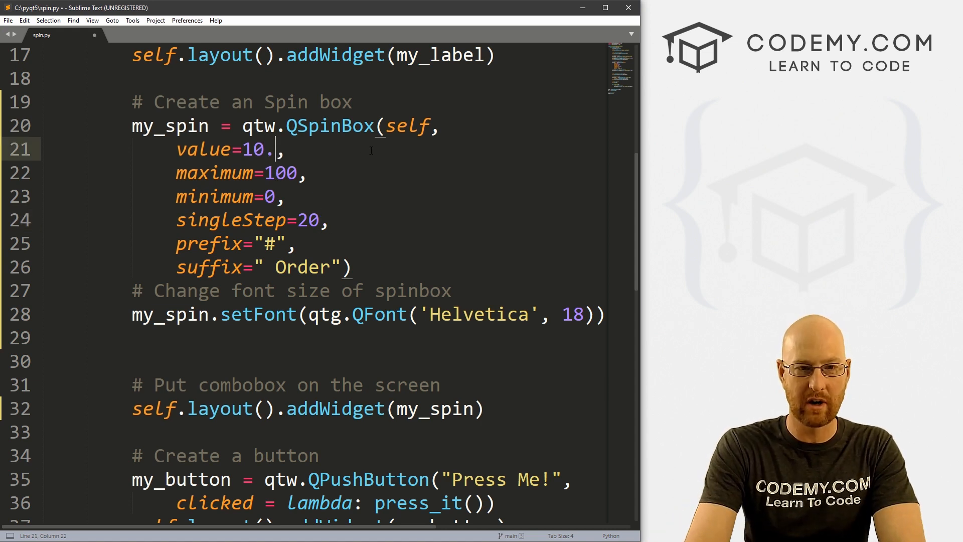
key("backspace")
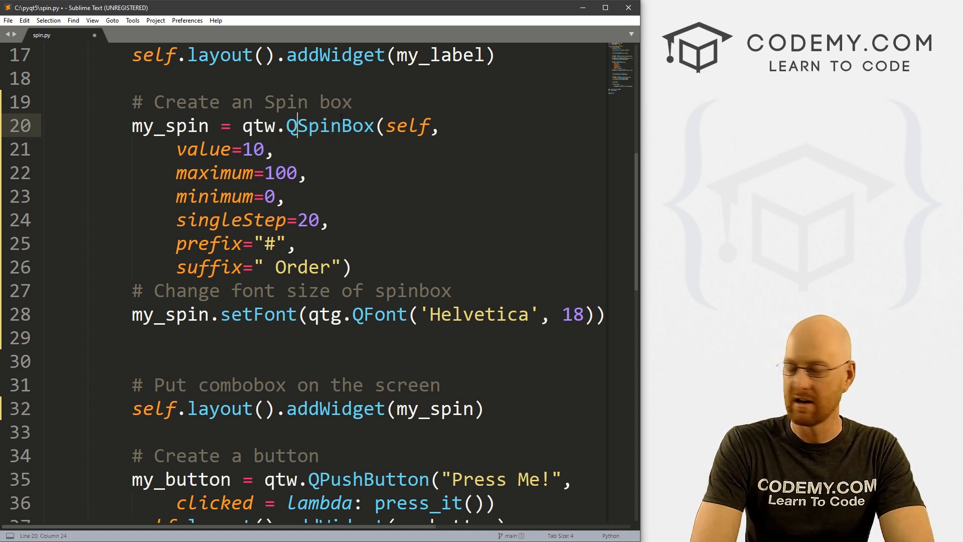
type("Double")
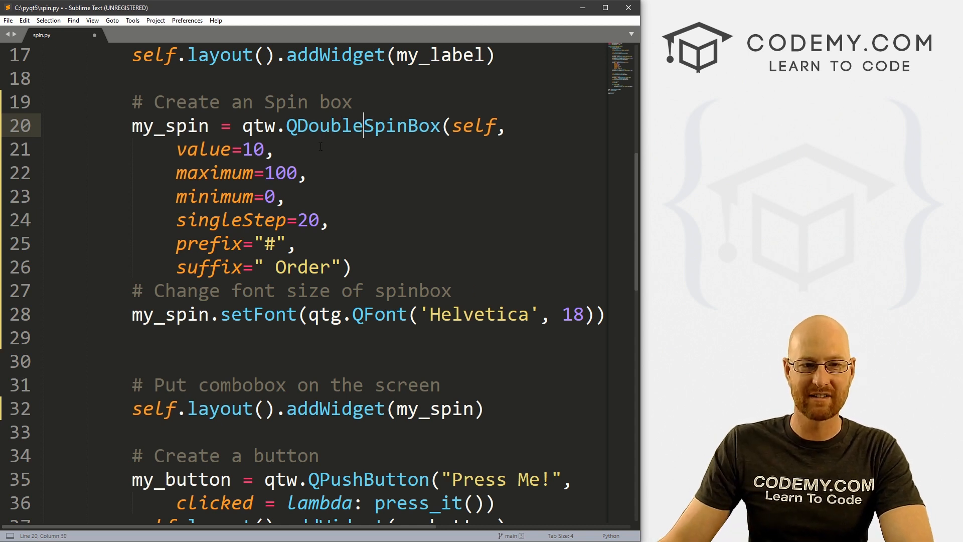
key("ctrl+s")
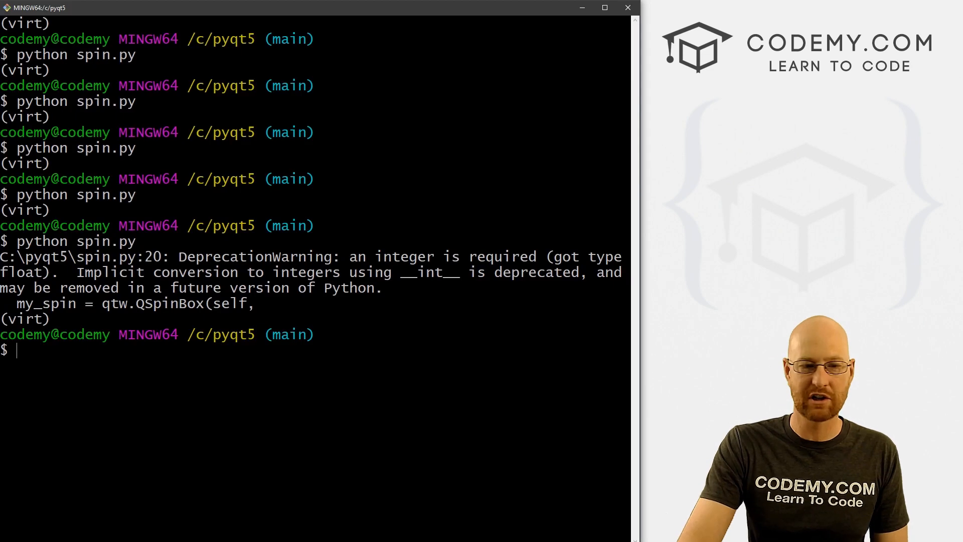
Step: Run python spin.py and step the decimal spin box up to show values like #90.00 Order
type("python spin.py")
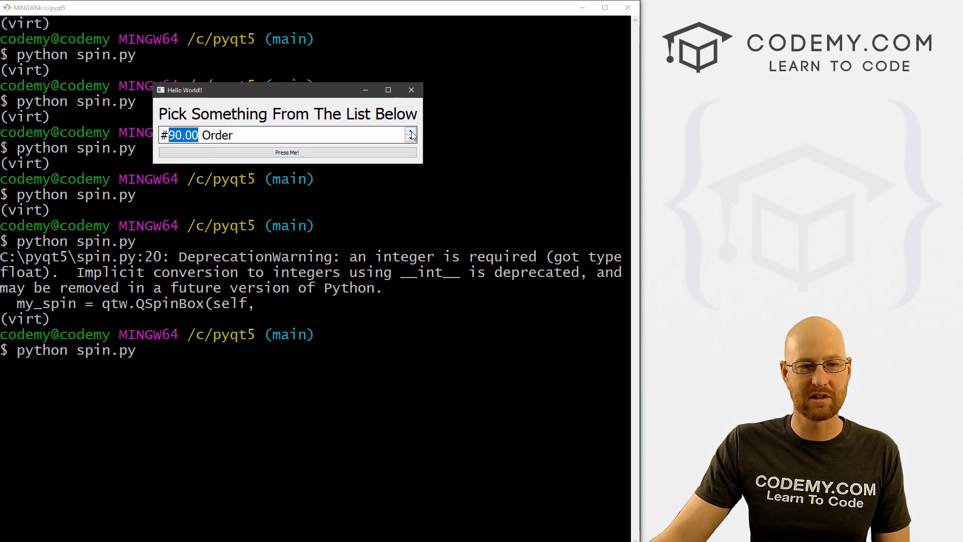
left_click(411, 138)
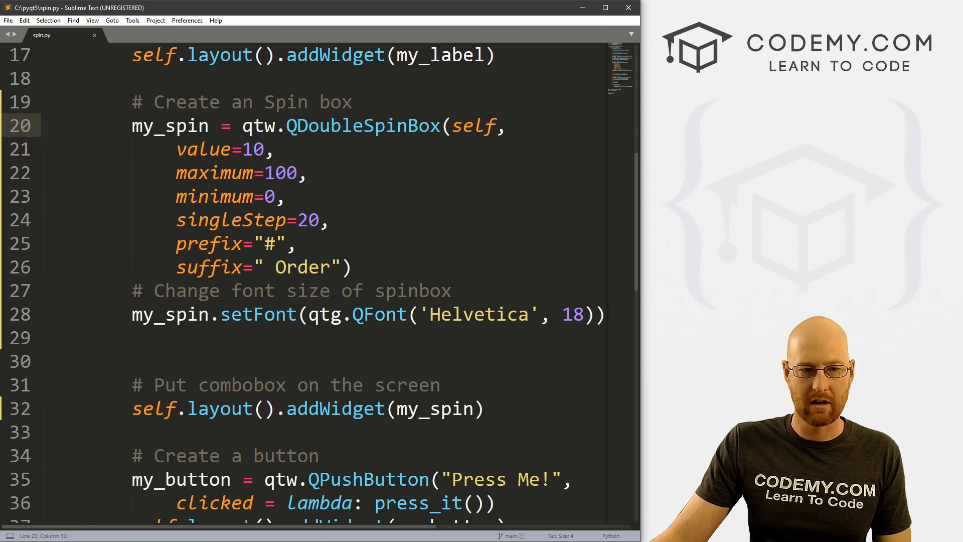
Step: Replace singleStep 20 with 5.50 and save the script
double_click(313, 220)
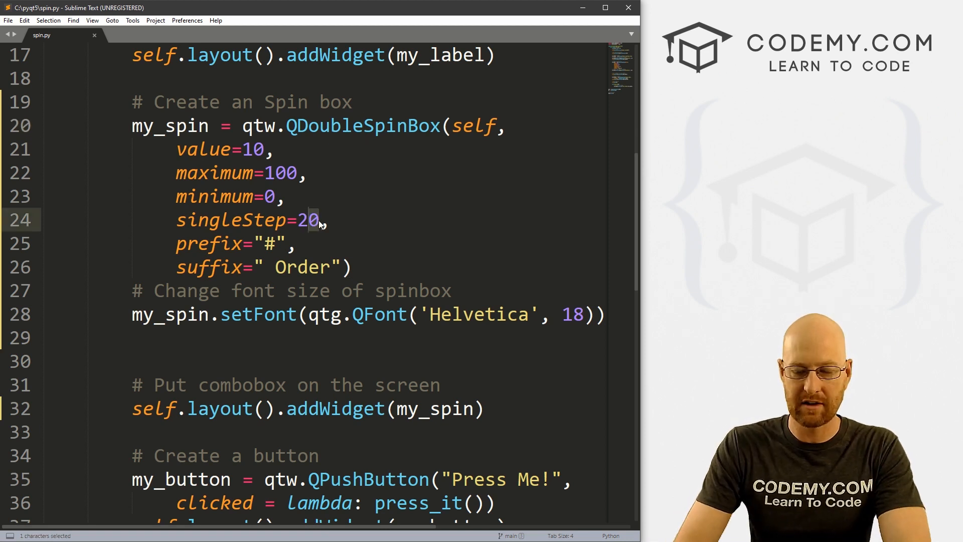
type("5.")
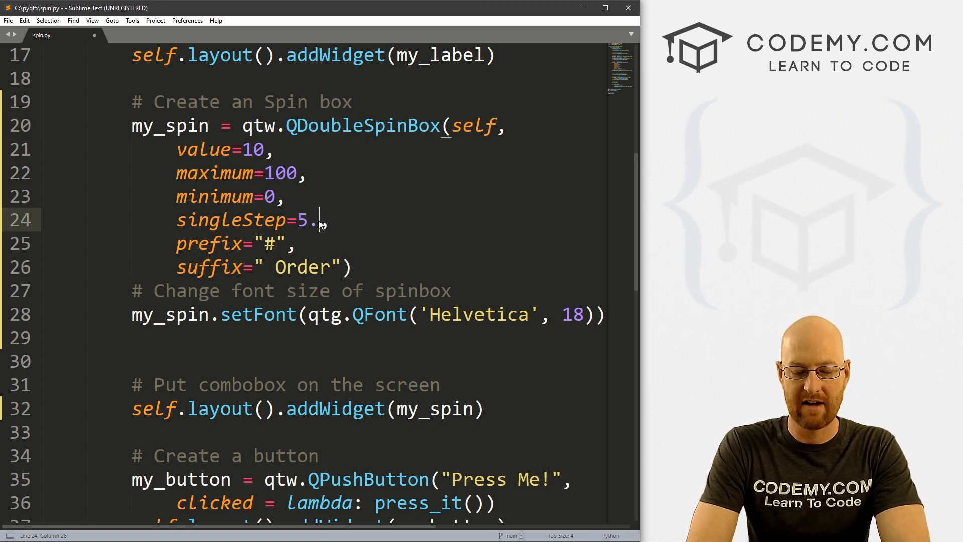
type("50")
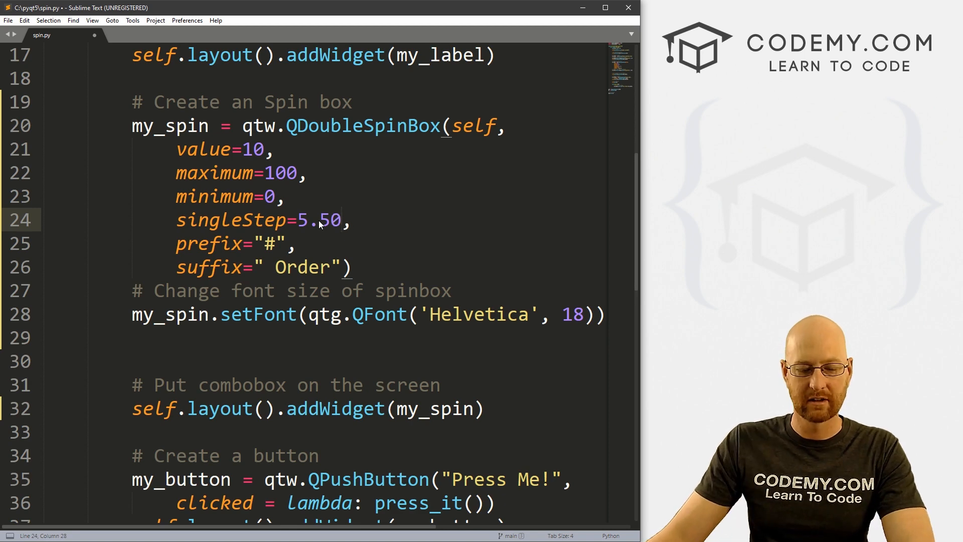
key("ctrl+s")
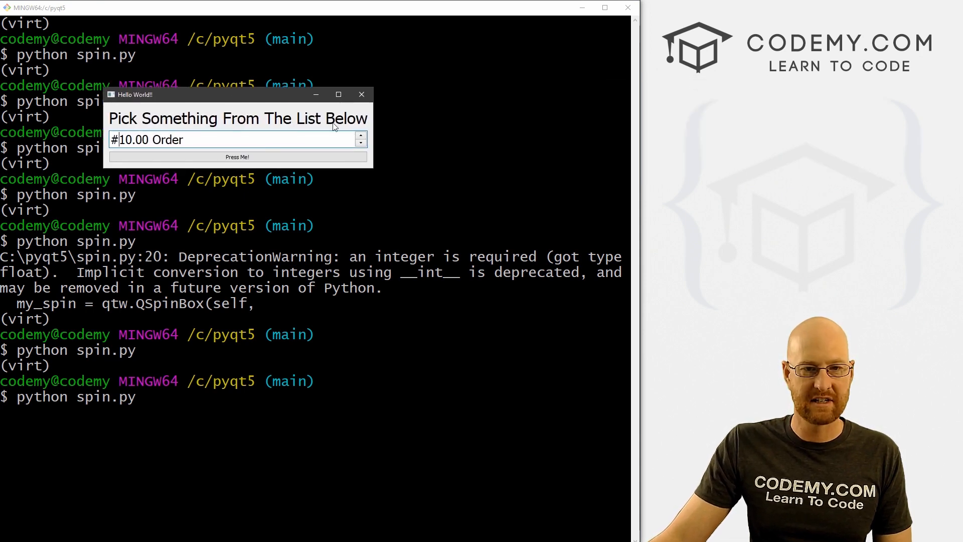
Step: Run spin.py and step the value up repeatedly to reach #48.50 Order
left_click(361, 135)
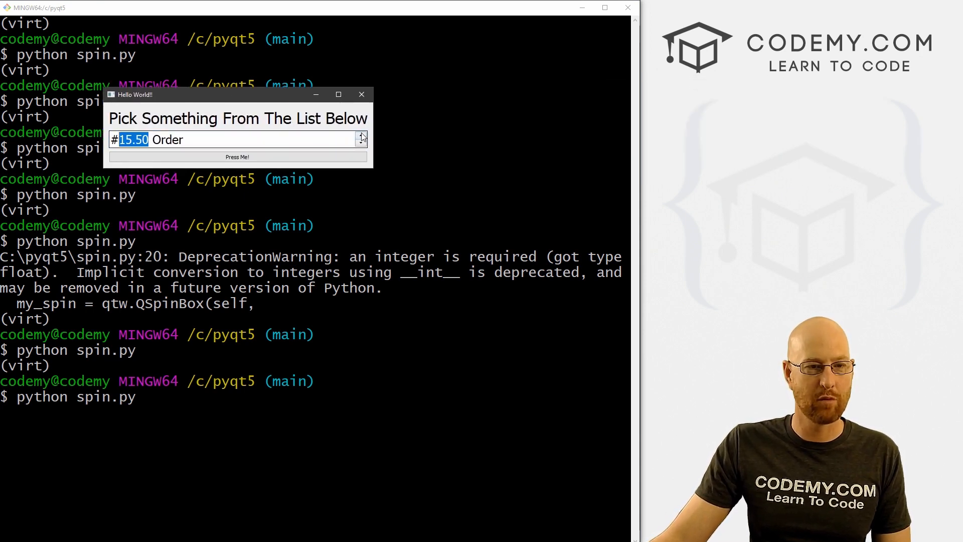
left_click(362, 136)
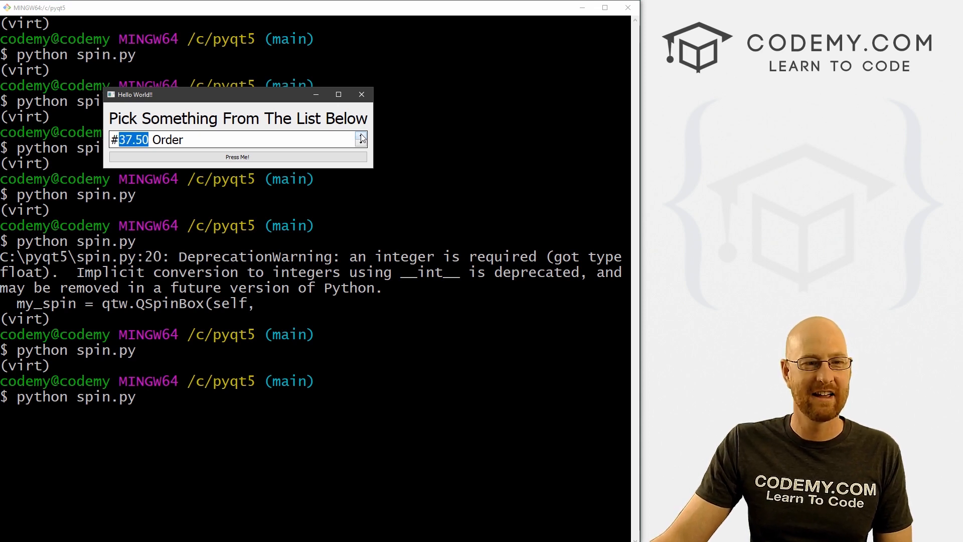
left_click(361, 136)
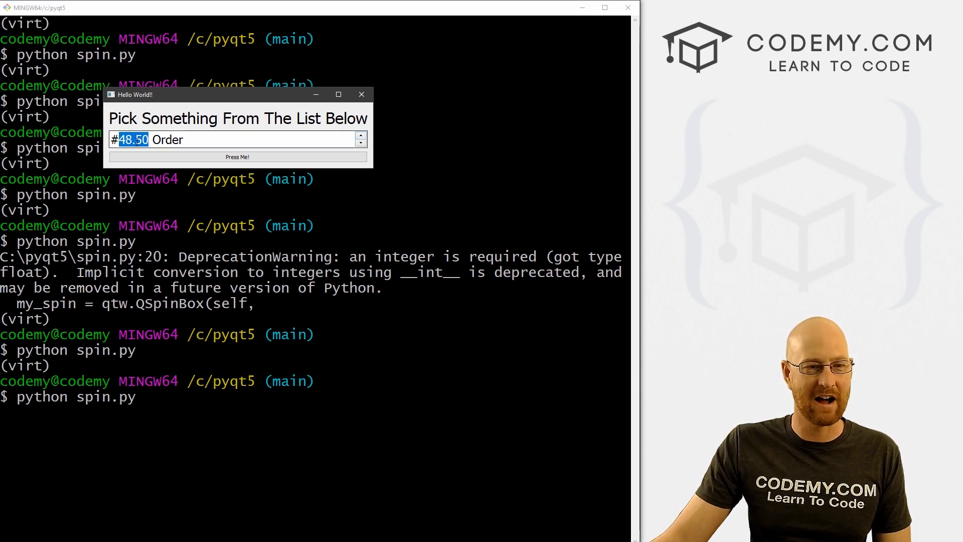
left_click(211, 139)
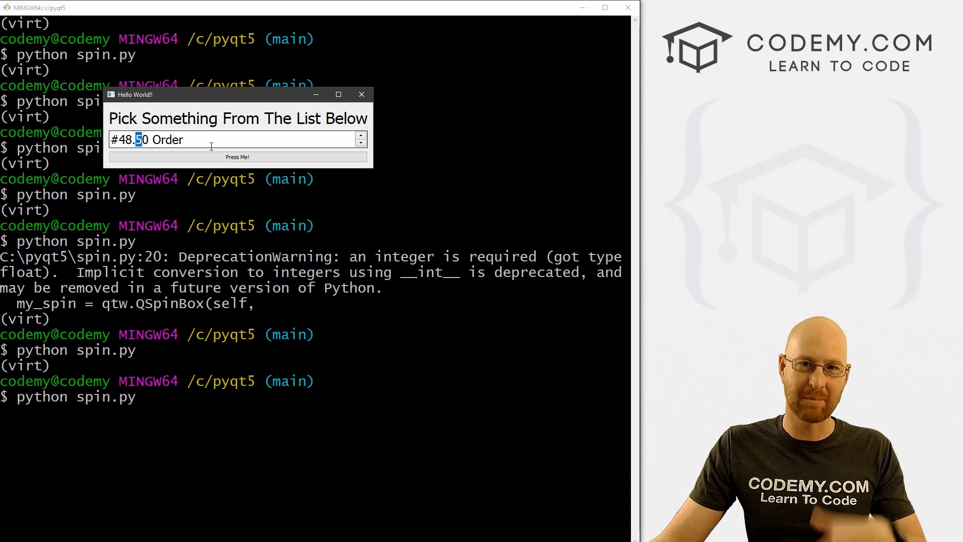
left_click(236, 156)
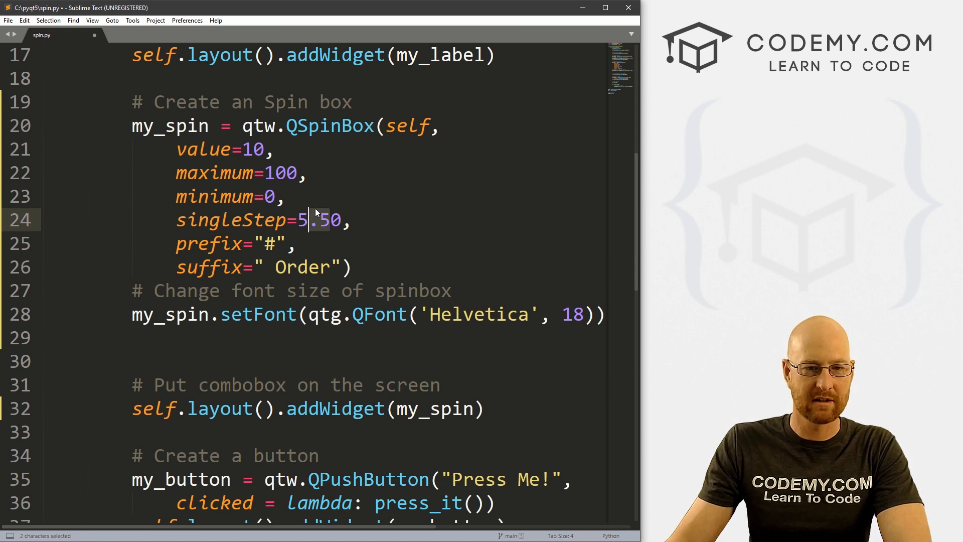
Step: Set singleStep to 5 and prefix 'Your Order is #', run to see 'Your Order is #45', then close the app
key("Delete")
type("Your ")
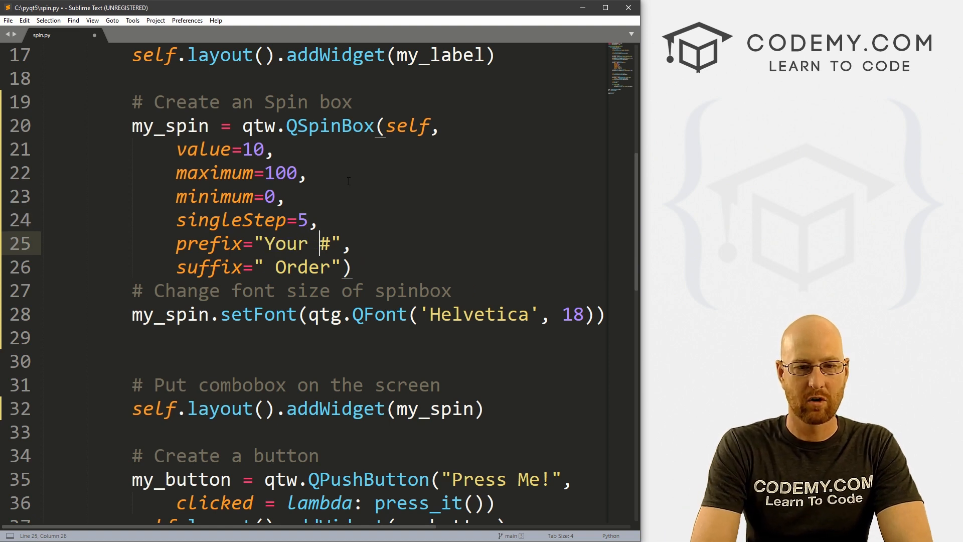
type("Order is")
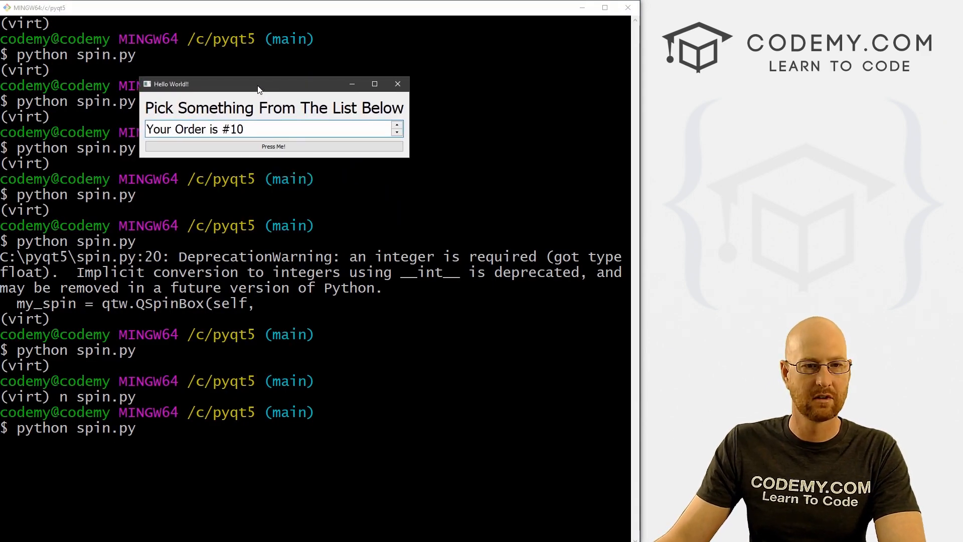
left_click(397, 125)
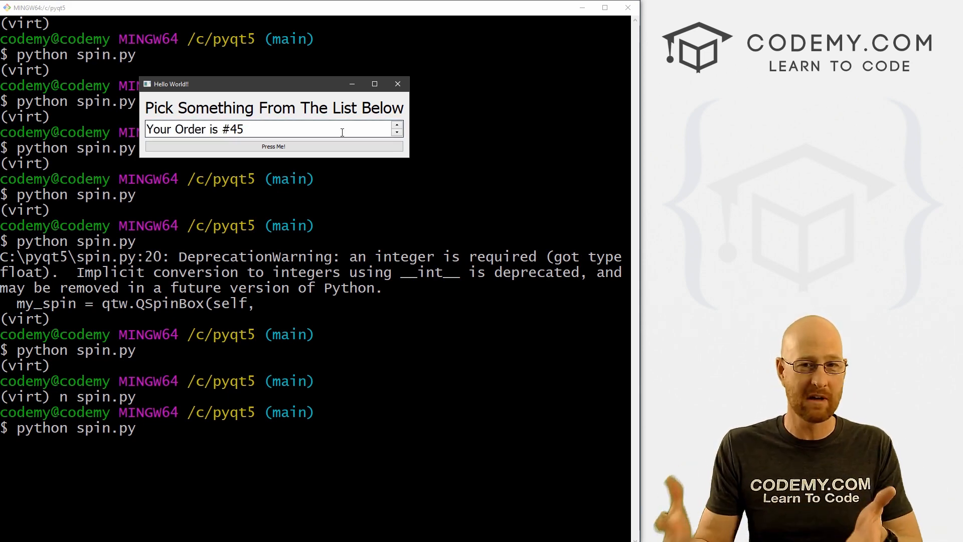
mouse_move(398, 83)
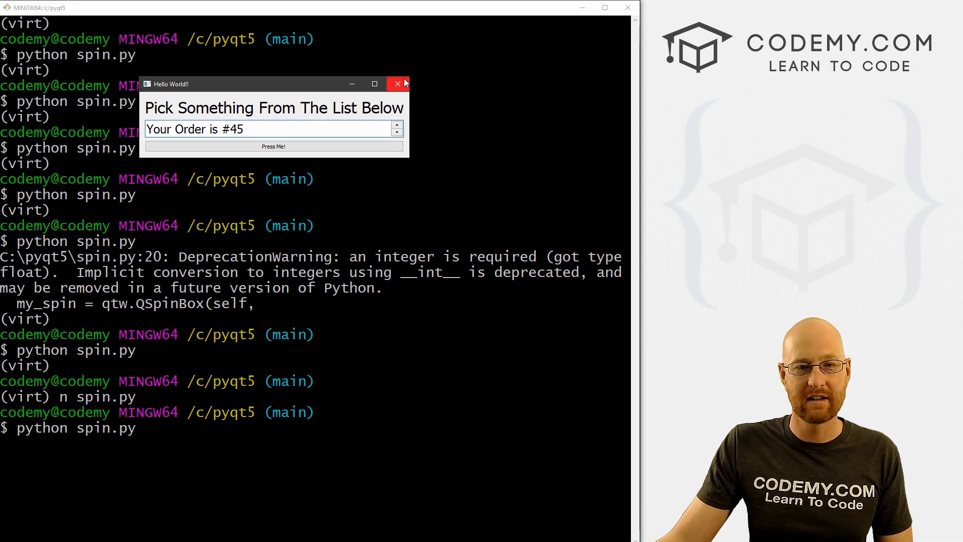
left_click(397, 84)
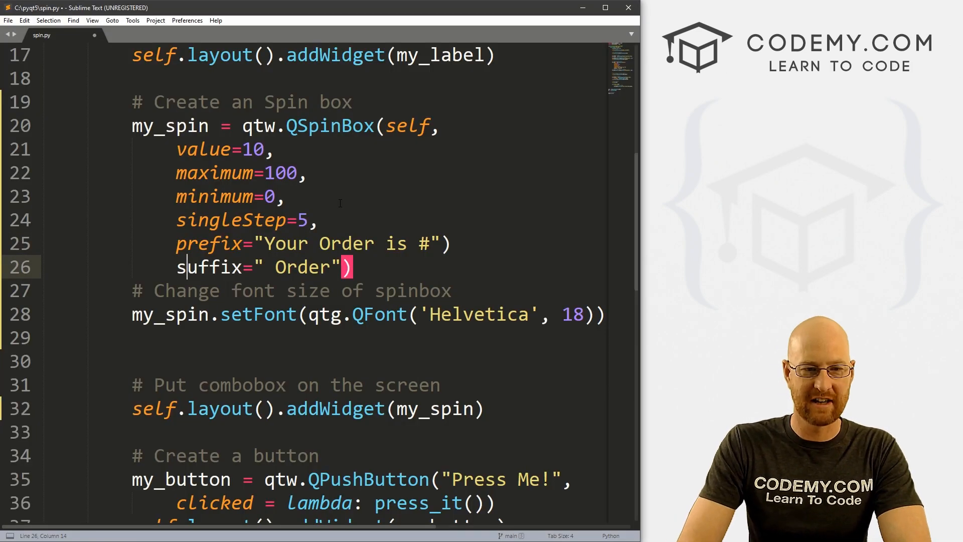
Step: Replace the suffix with '!!!', drop the prefix, run to step up to 40!!!, then close the app
left_click_drag(261, 267, 330, 267)
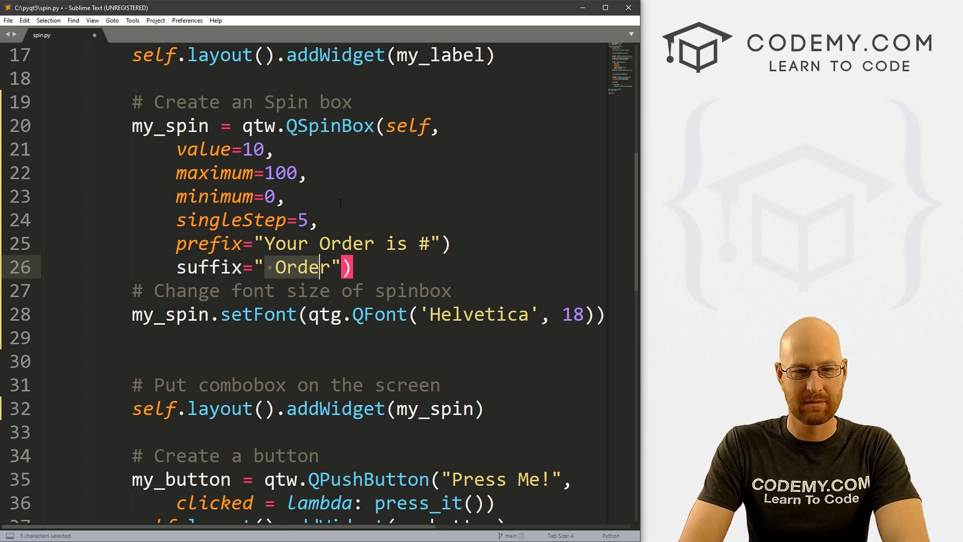
type("!!!")
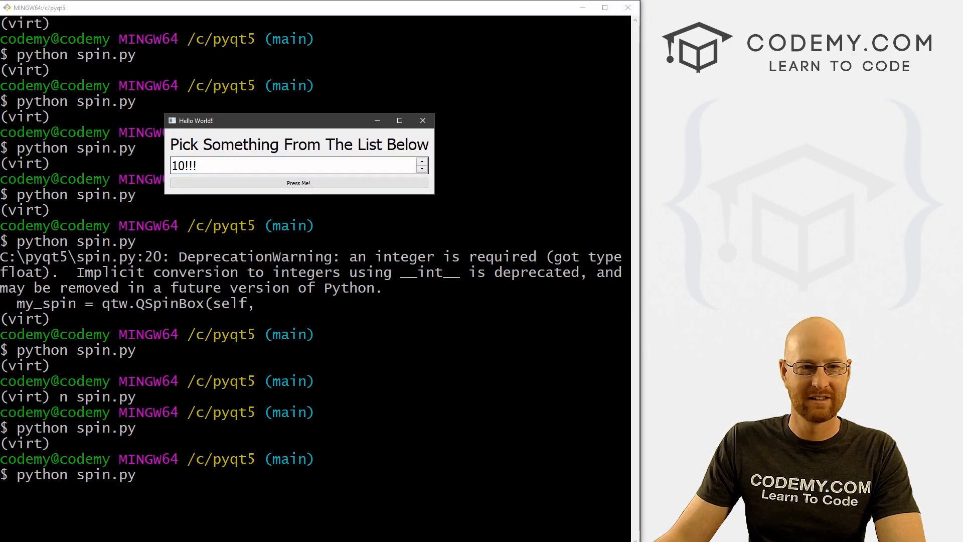
left_click(423, 163)
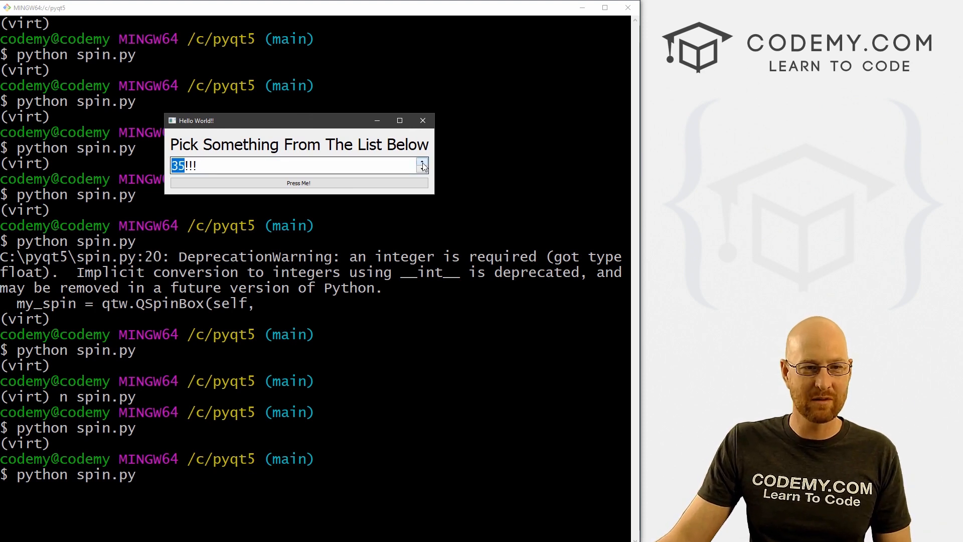
left_click(299, 183)
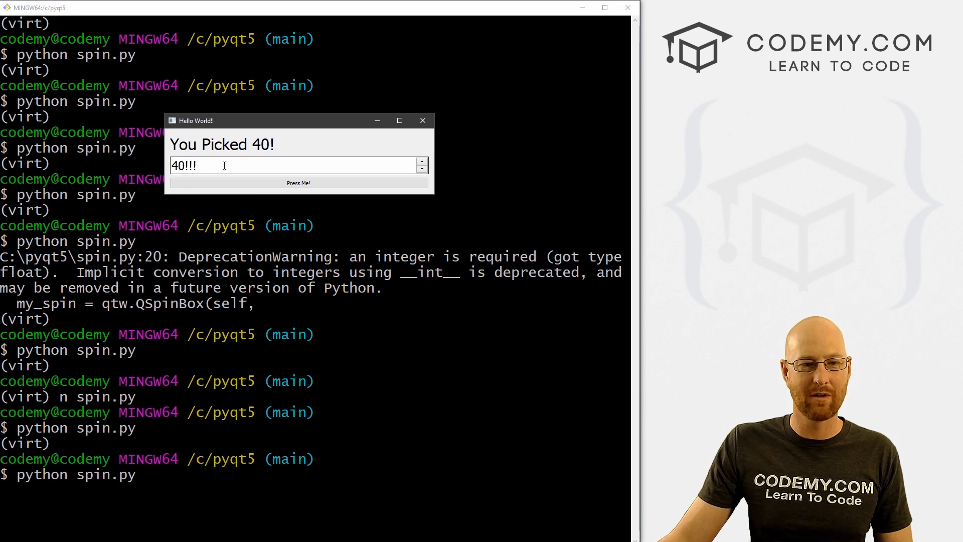
mouse_move(286, 151)
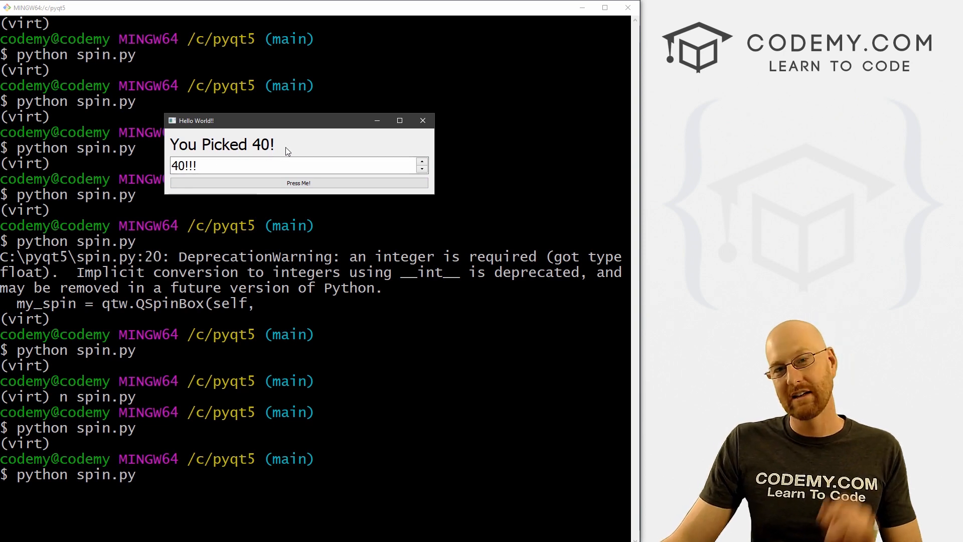
left_click(422, 121)
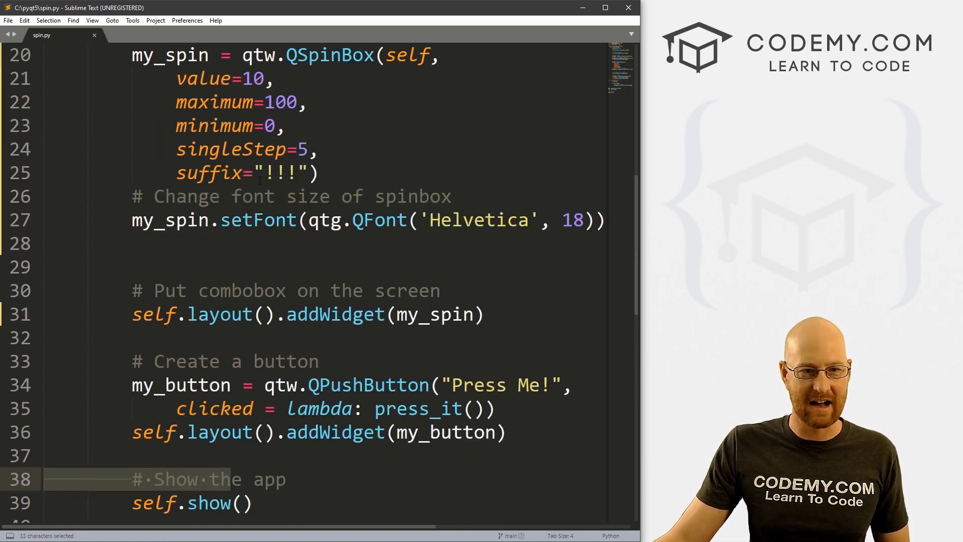
Step: Add prefix="#" alongside the '!!!' suffix in the QSpinBox call and save
left_click(178, 172)
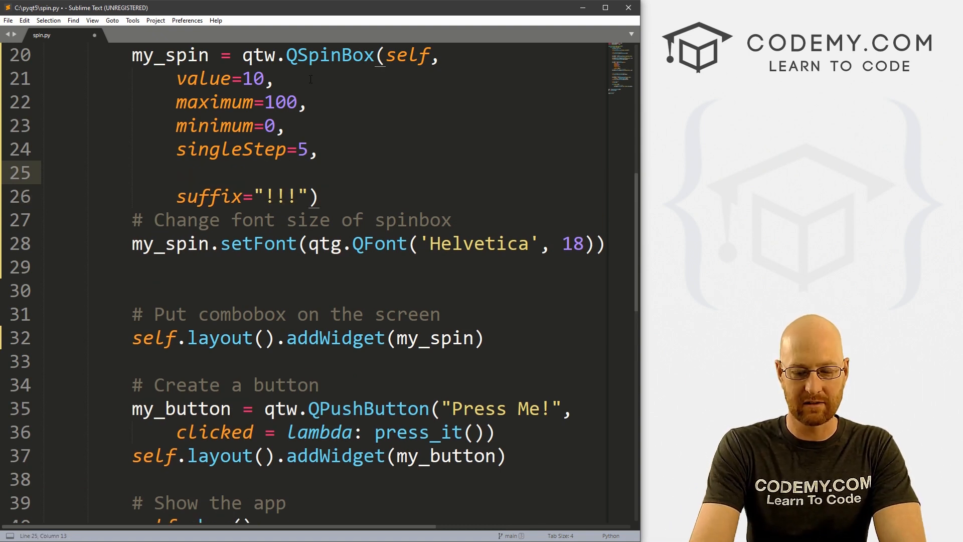
type("prefix=\"\"")
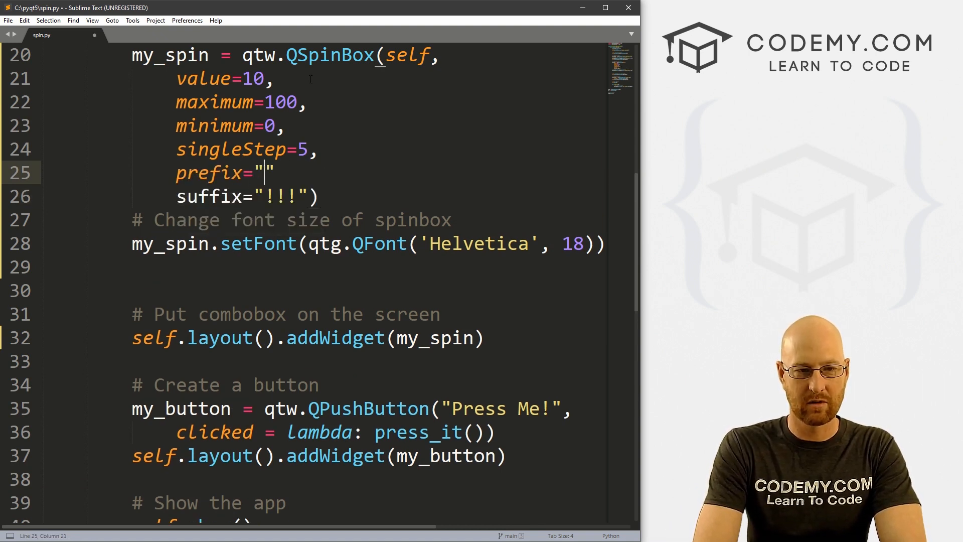
type("#")
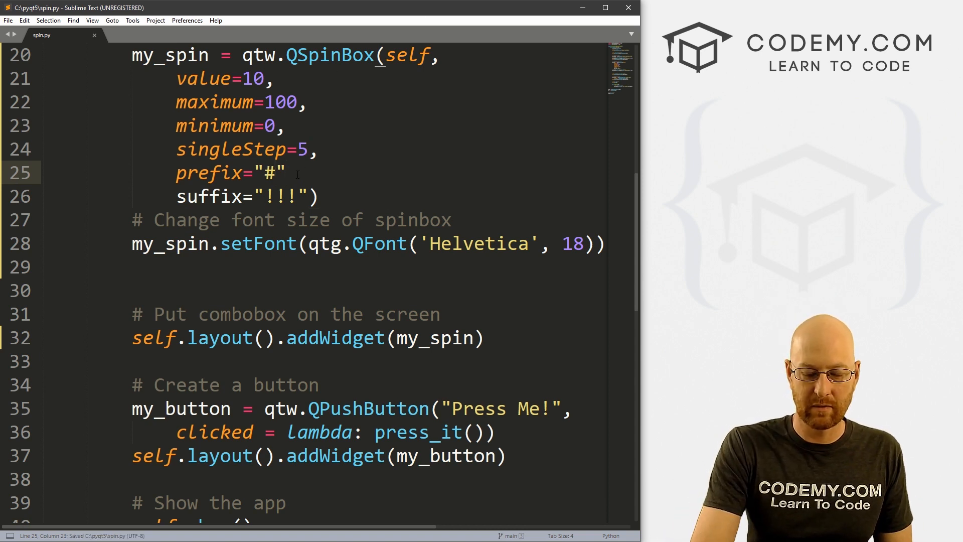
type(",")
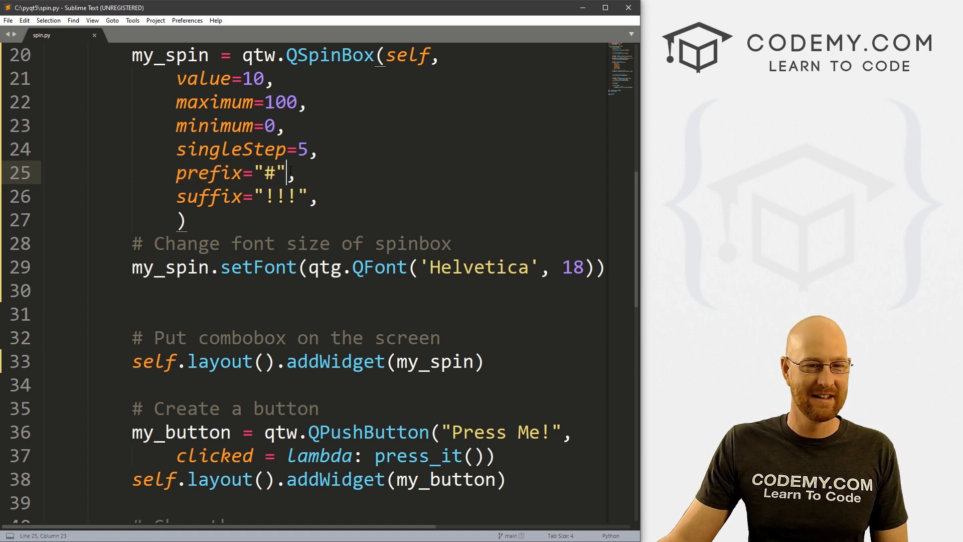
key("ctrl+s")
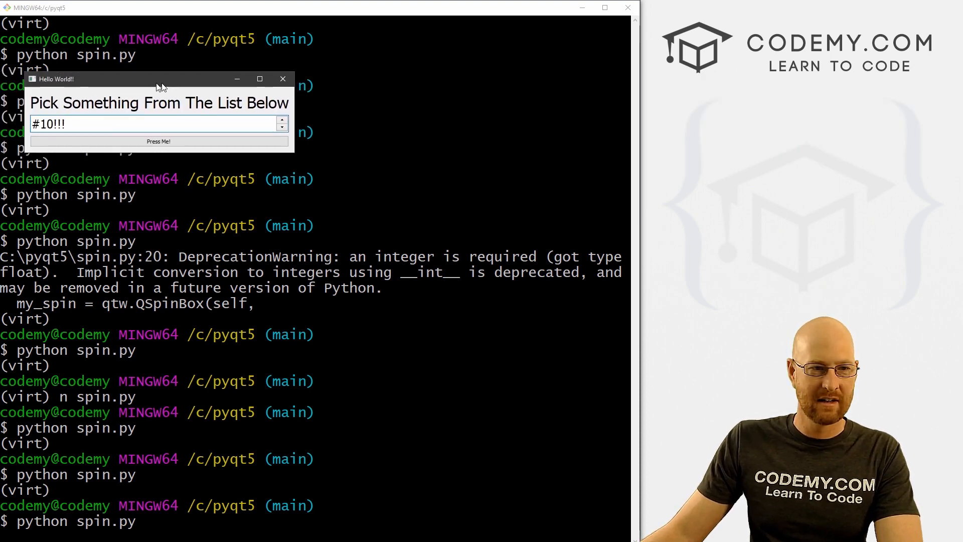
Step: Run spin.py and step the value up by 5 to confirm it reads like #50!!!
left_click_drag(160, 78, 213, 82)
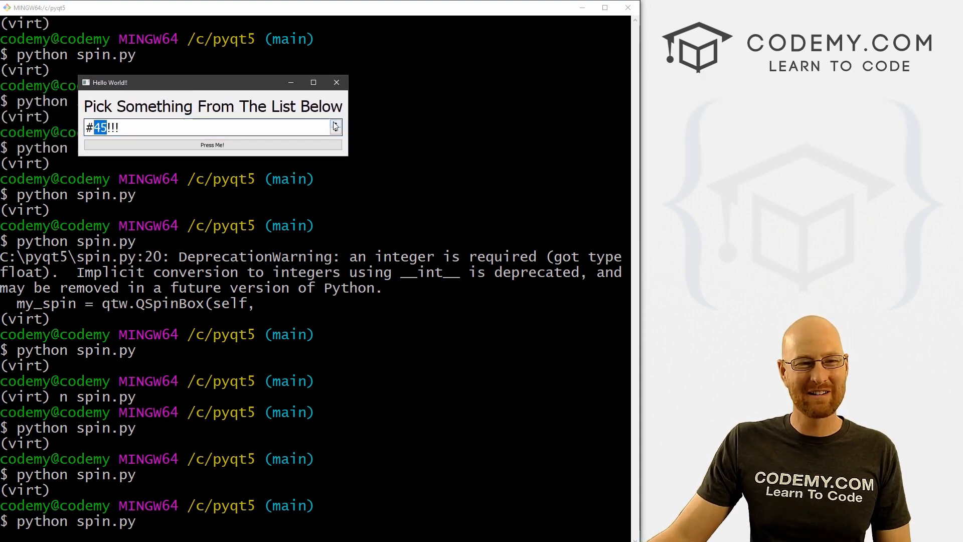
left_click(335, 124)
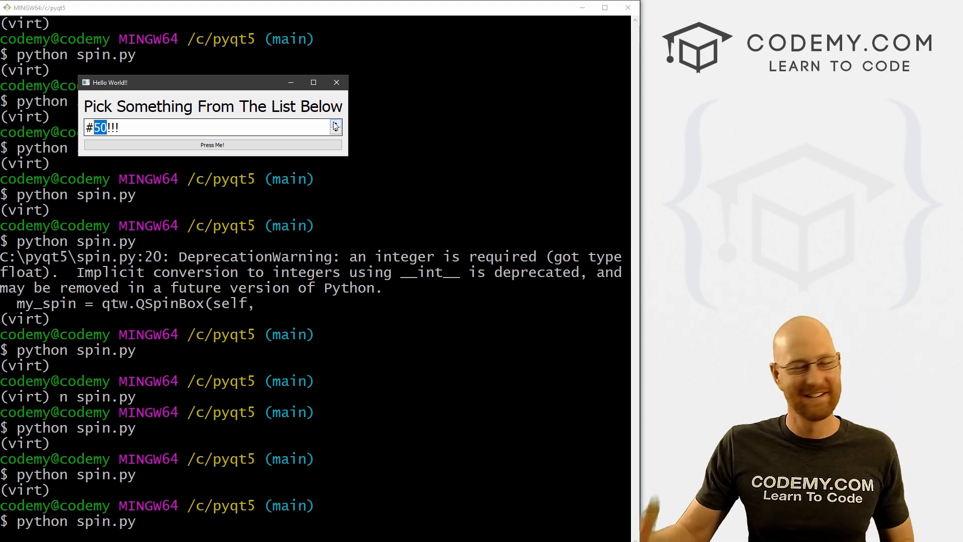